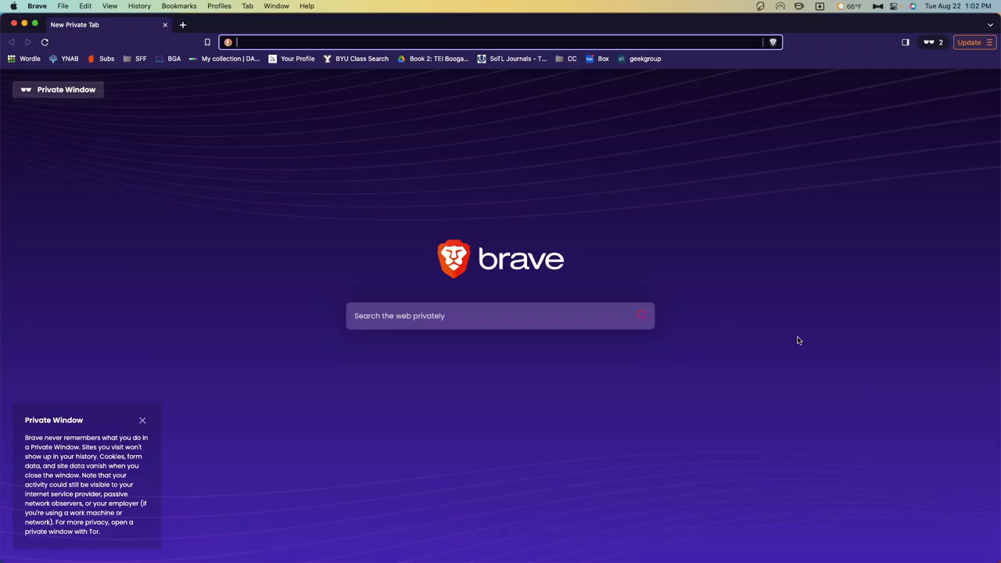
# Step: Go to reclaimhosting.com, log into the client area and enter cPanel
pyautogui.write('htt')
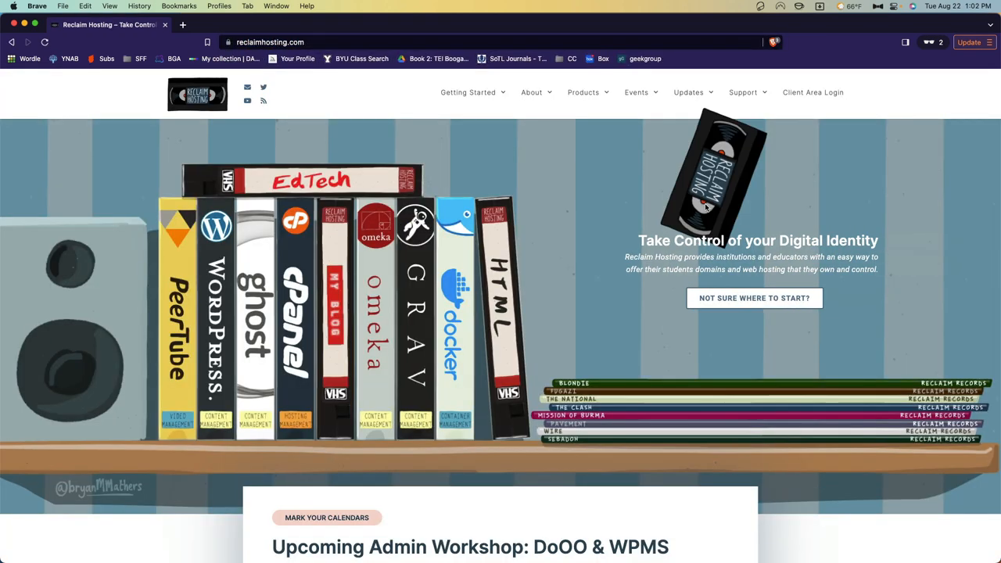
pyautogui.click(814, 93)
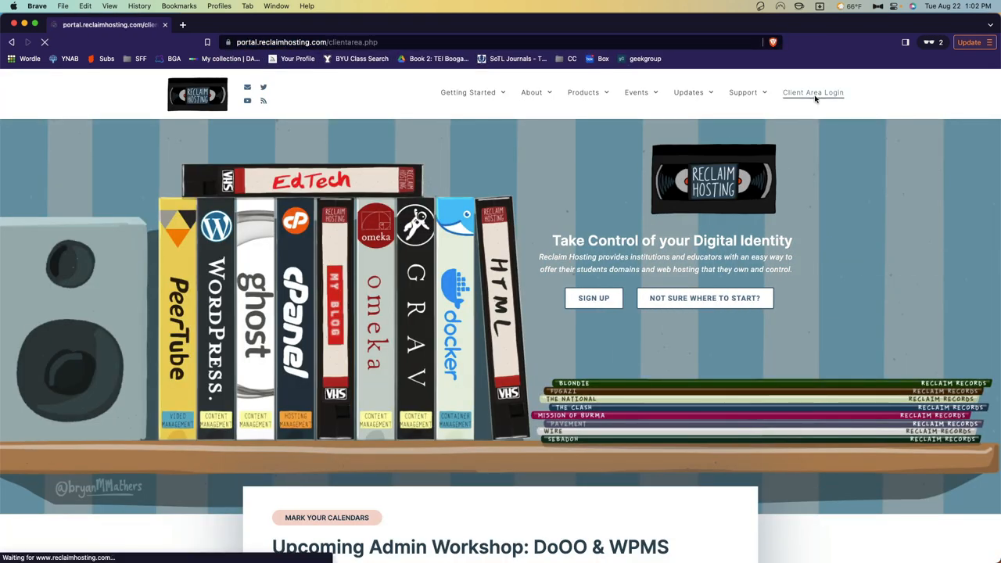
pyautogui.click(814, 93)
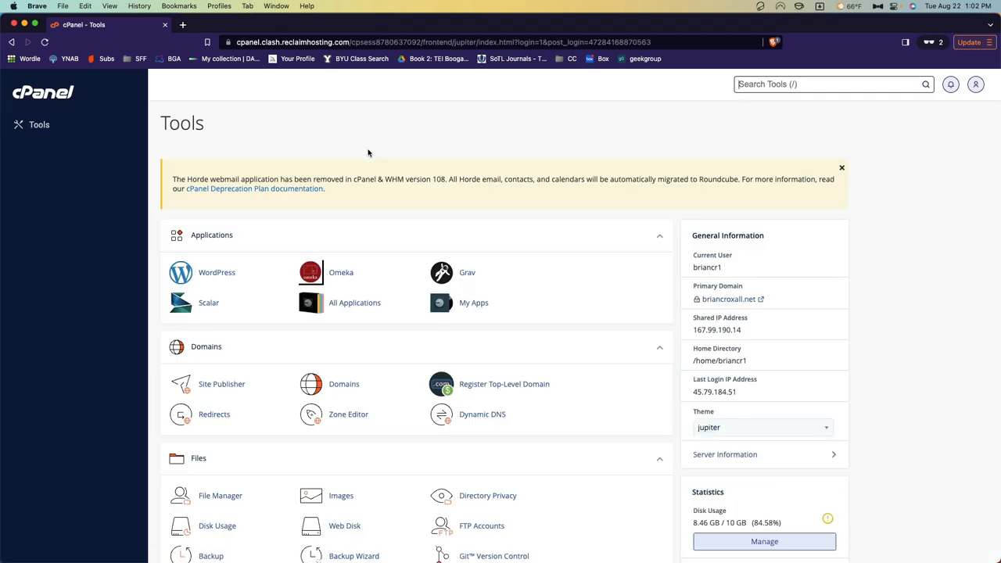
# Step: List the installed WordPress applications and follow the blog's wp-admin link
pyautogui.click(216, 272)
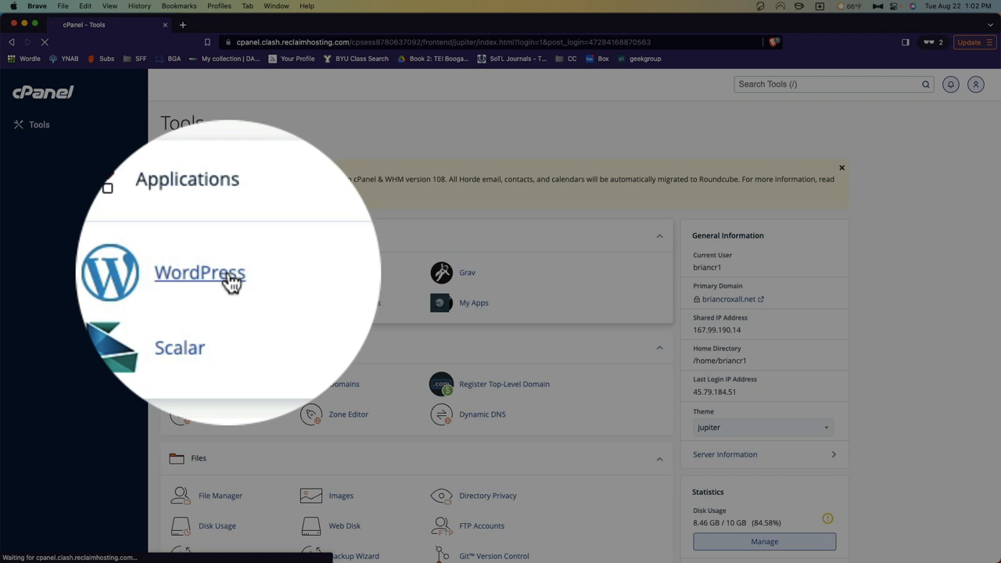
pyautogui.click(200, 272)
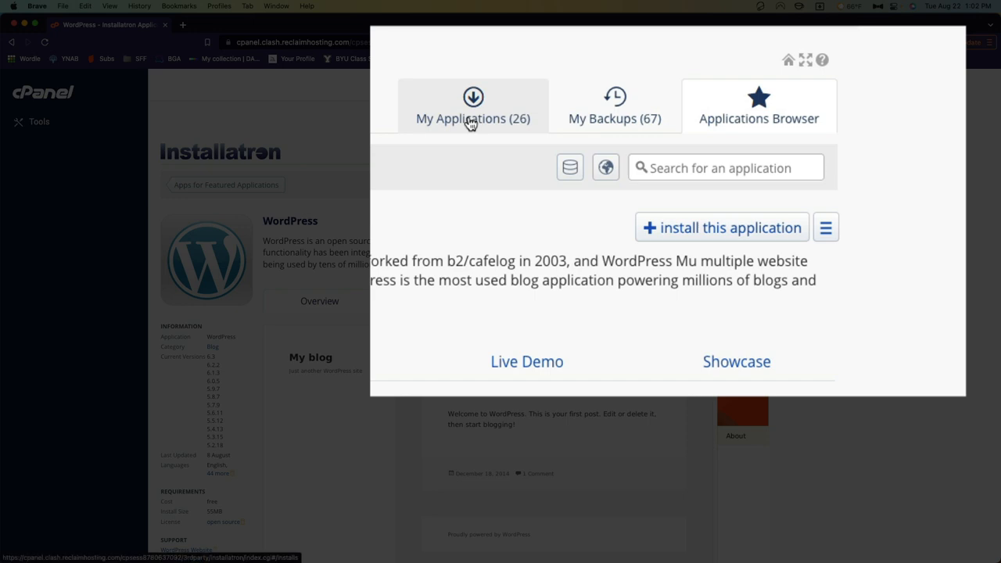
pyautogui.click(472, 119)
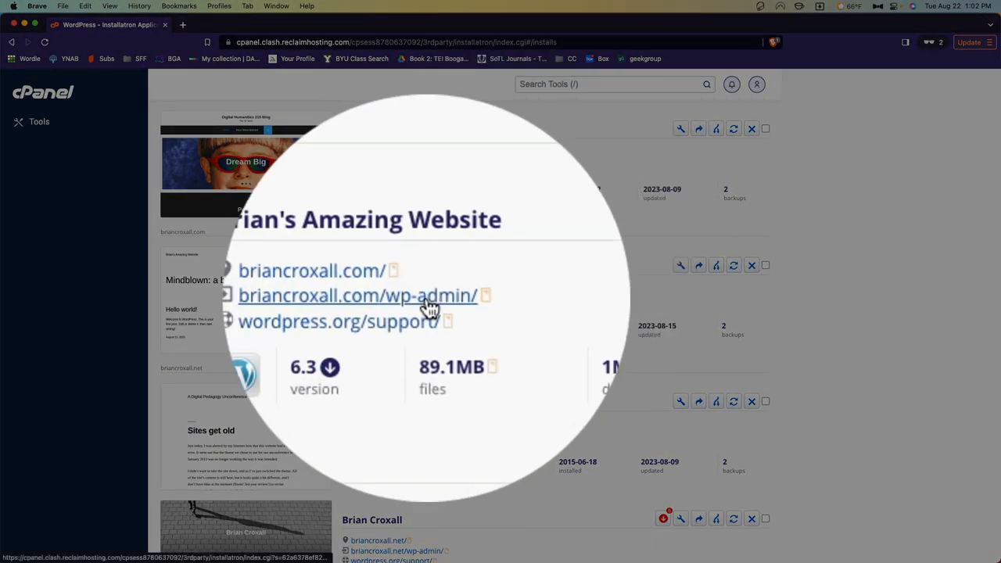
pyautogui.click(359, 296)
pyautogui.write('briancroxall.com/wp-a')
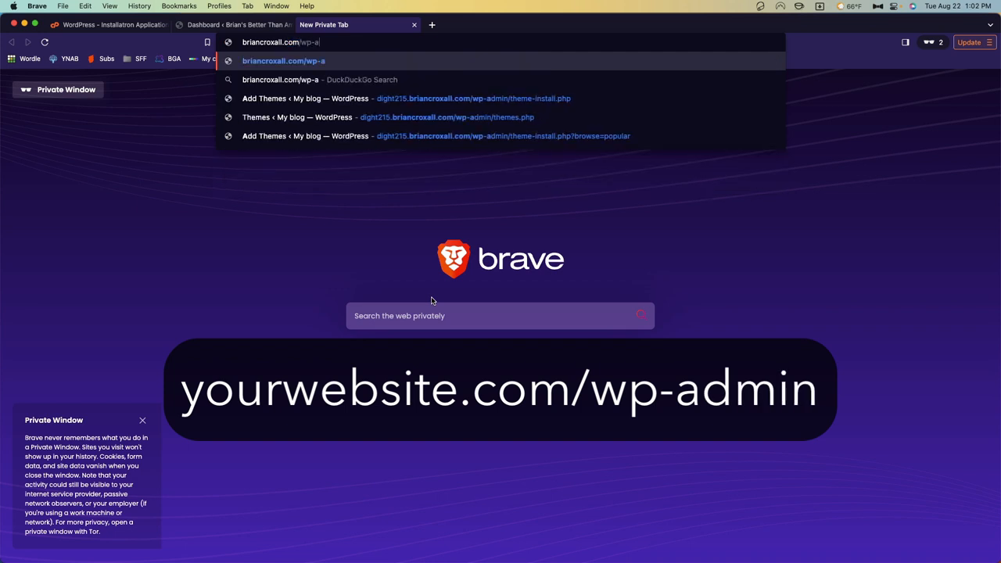
# Step: Finish the /wp-admin URL and go to Appearance > Themes in the dashboard
pyautogui.write('dmin/')
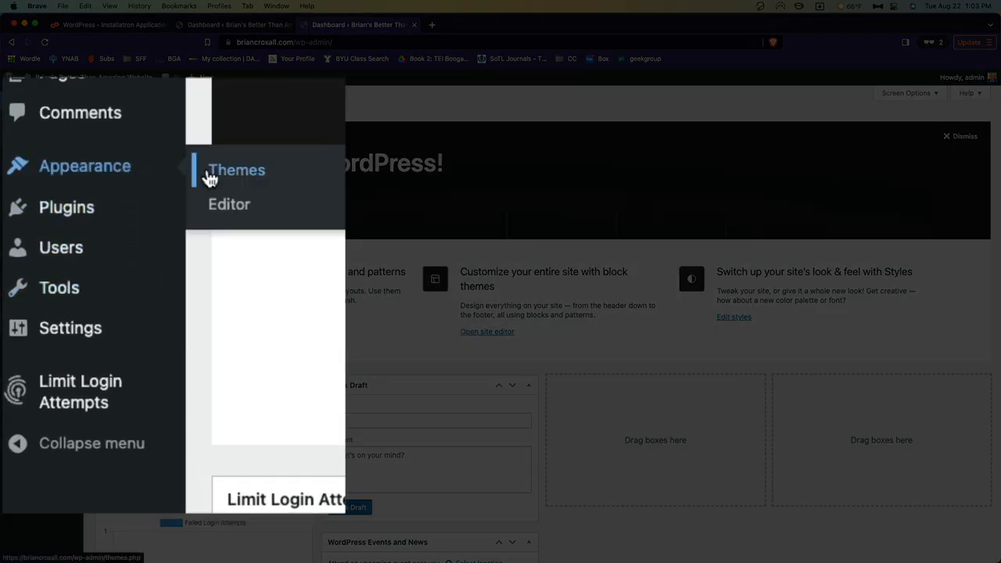
pyautogui.click(236, 169)
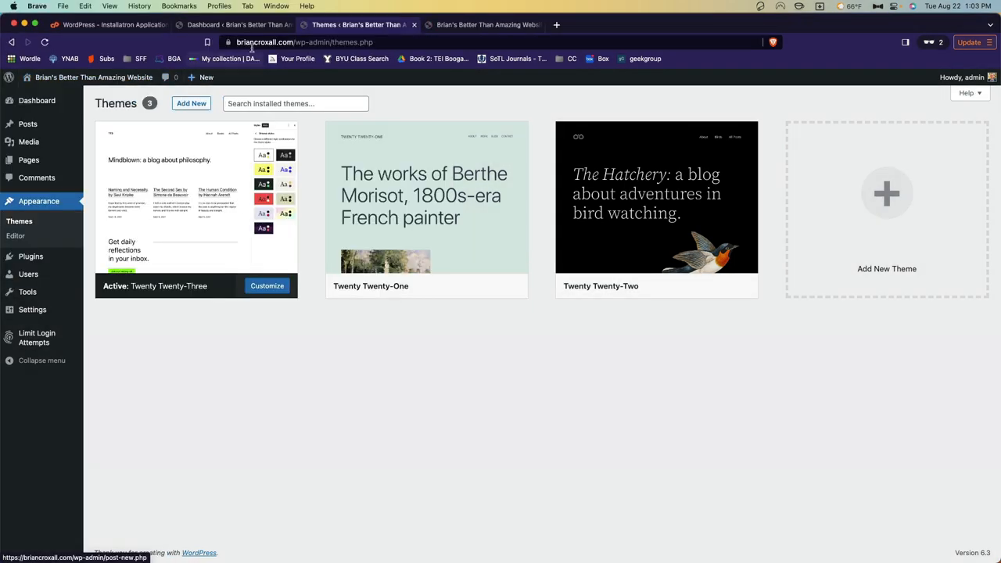
# Step: Close the extra dashboard tab and compare the live site with the active Twenty Twenty-Three theme
pyautogui.click(413, 25)
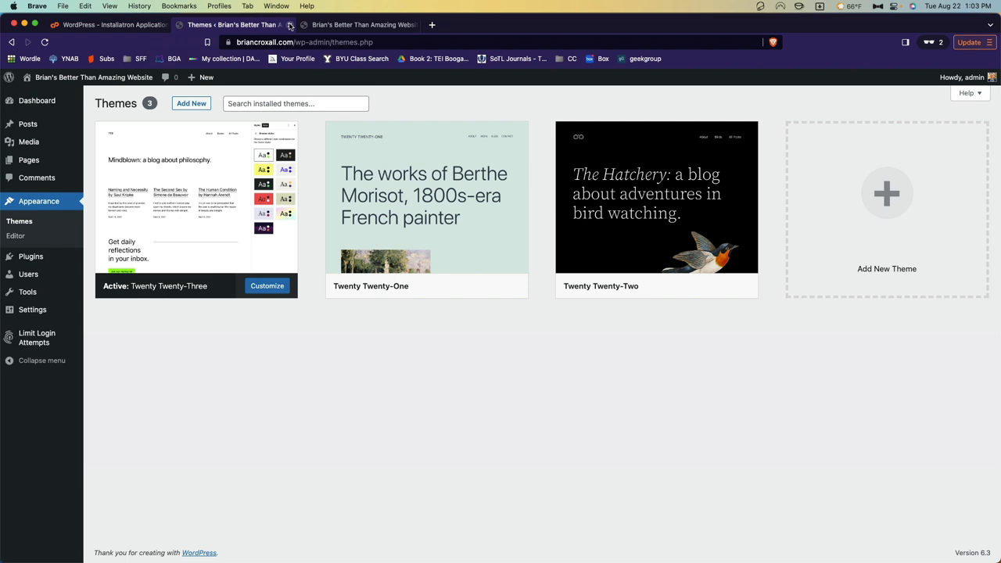
pyautogui.click(356, 25)
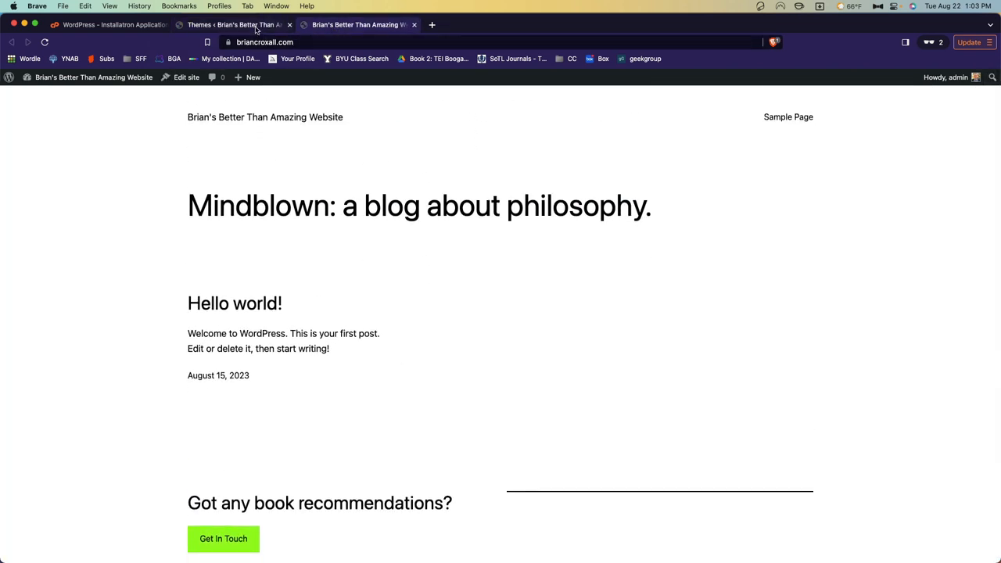
pyautogui.click(231, 25)
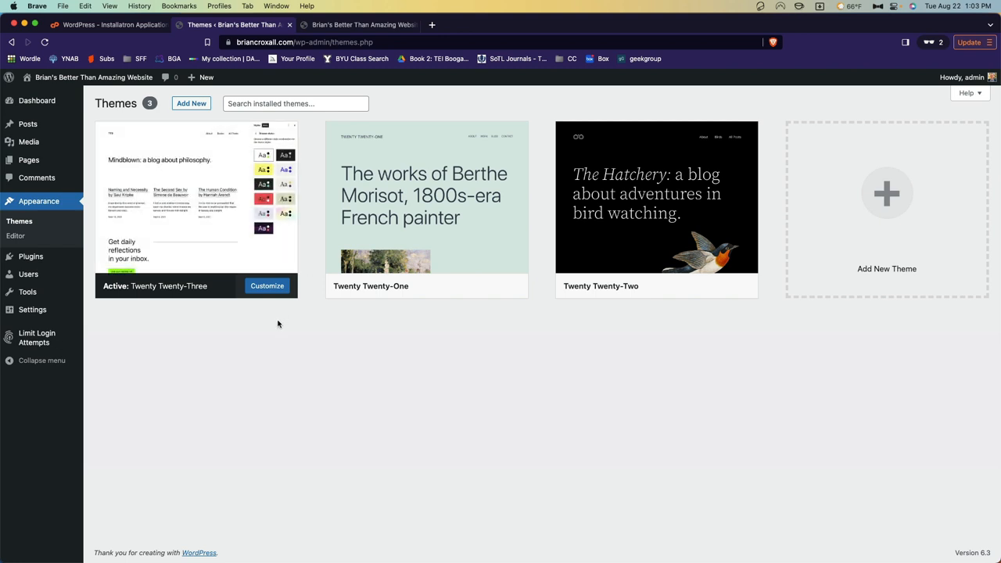
pyautogui.moveTo(263, 335)
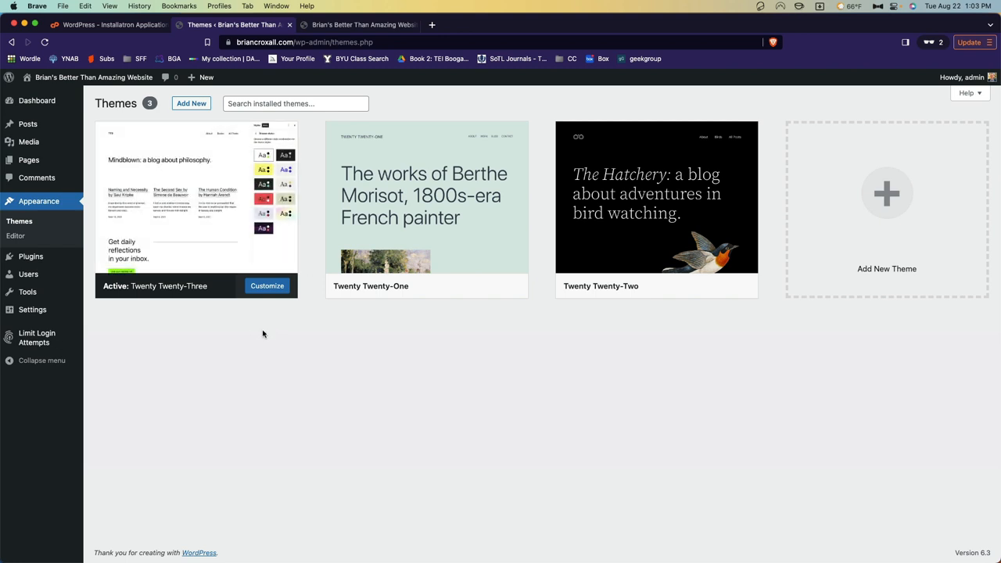
pyautogui.click(357, 25)
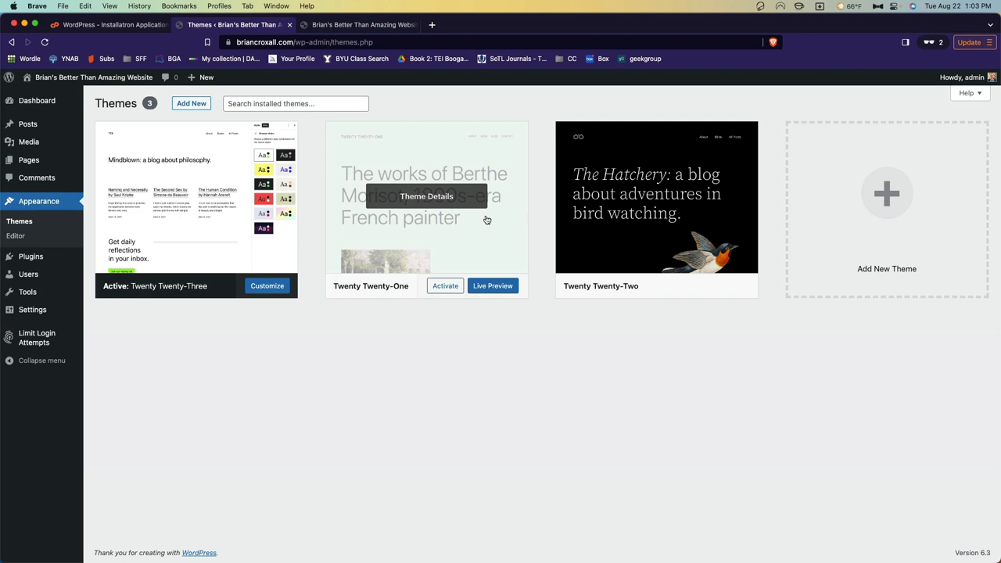
# Step: Live-preview Twenty Twenty-One from its theme details and activate & publish it
pyautogui.click(425, 197)
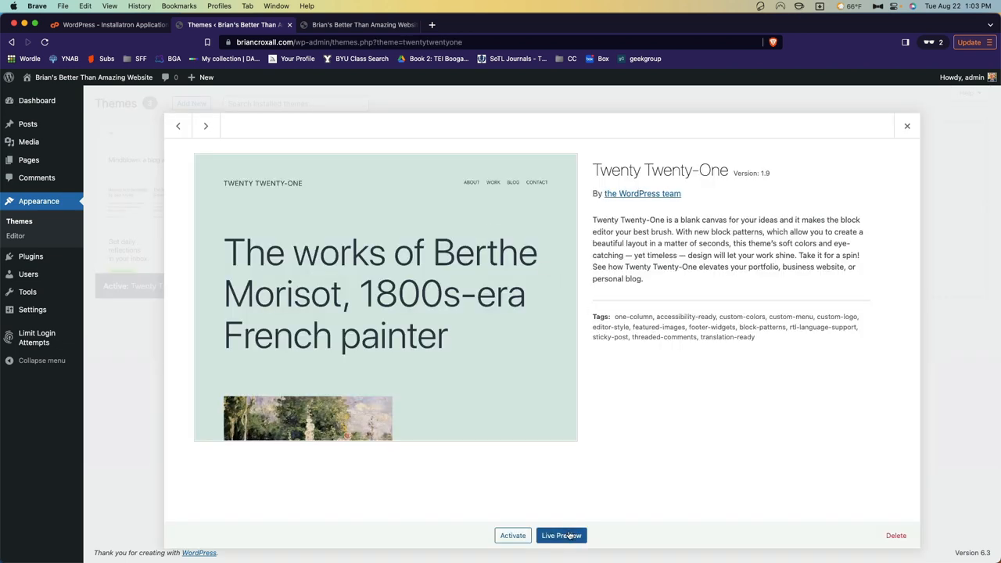
pyautogui.click(562, 535)
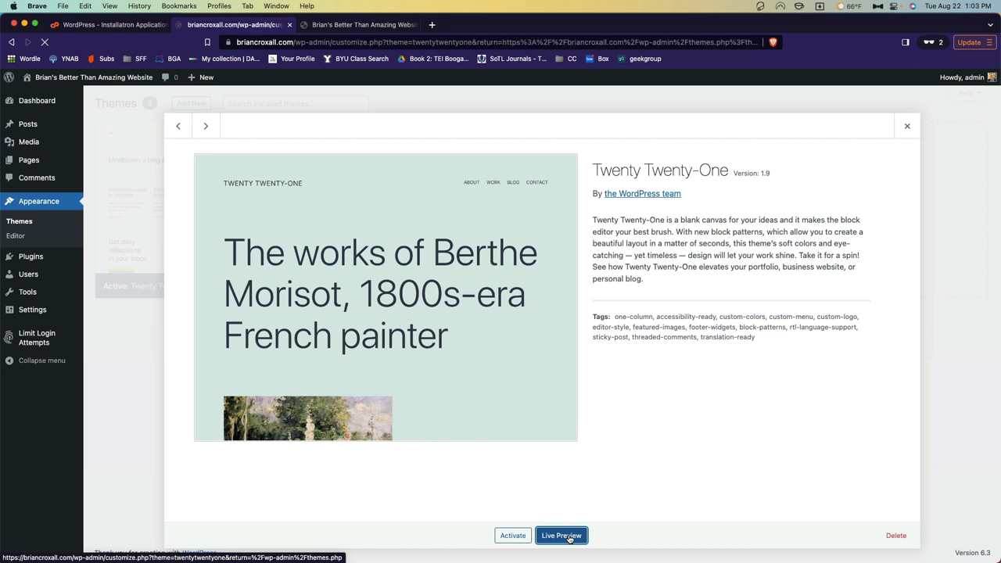
pyautogui.click(560, 535)
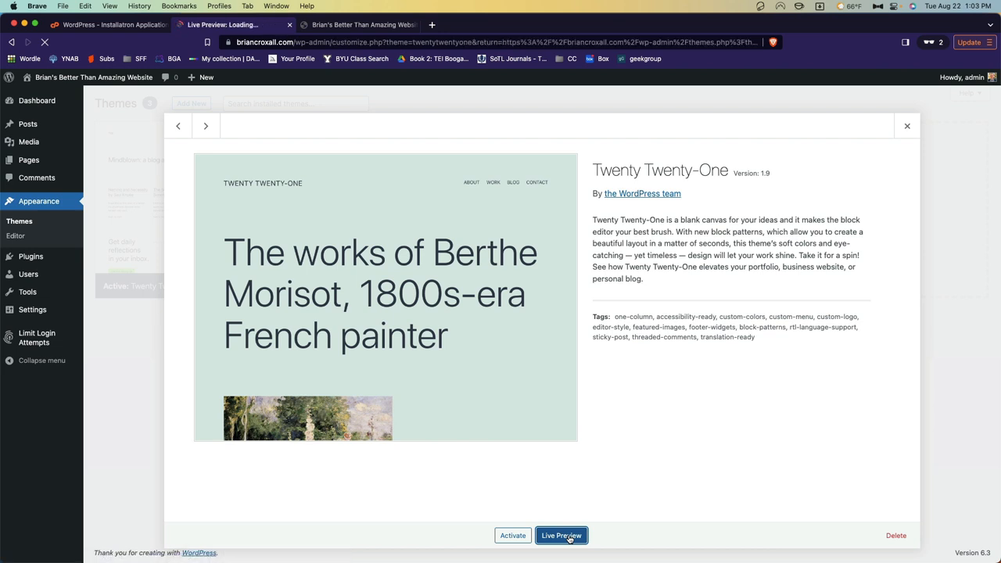
pyautogui.click(560, 535)
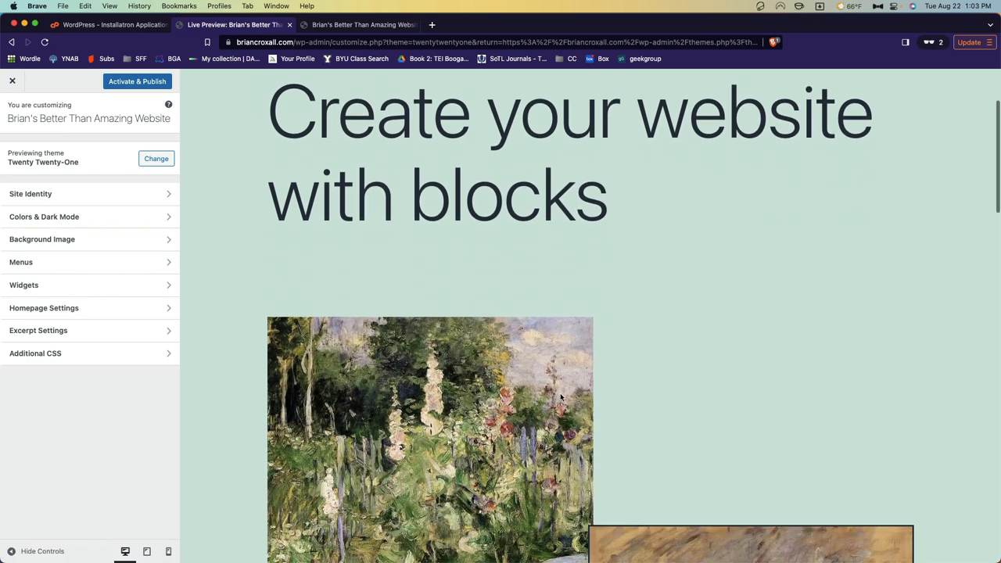
pyautogui.scroll(3)
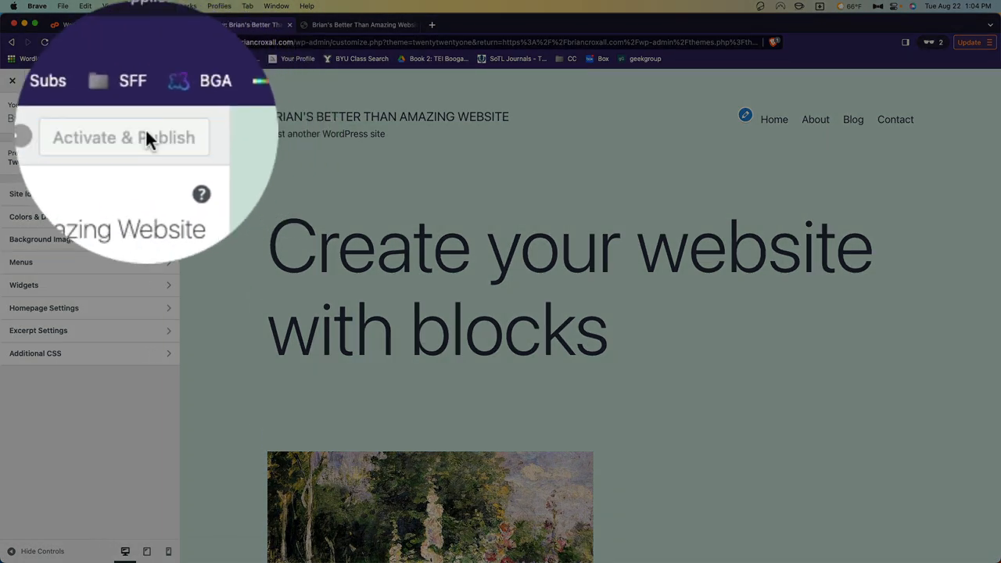
pyautogui.click(123, 138)
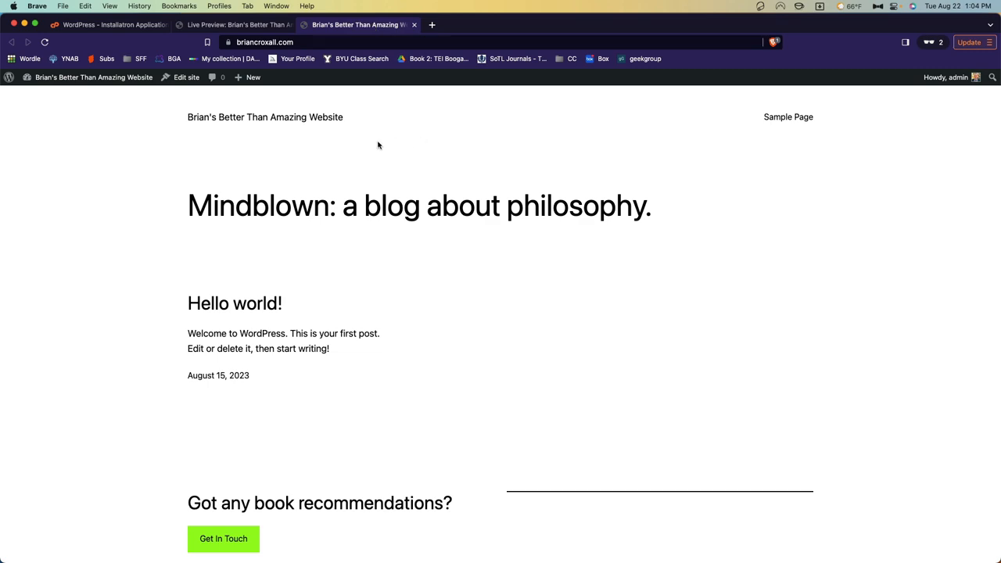
# Step: Reload the live site and scroll through its new Twenty Twenty-One design
pyautogui.click(44, 43)
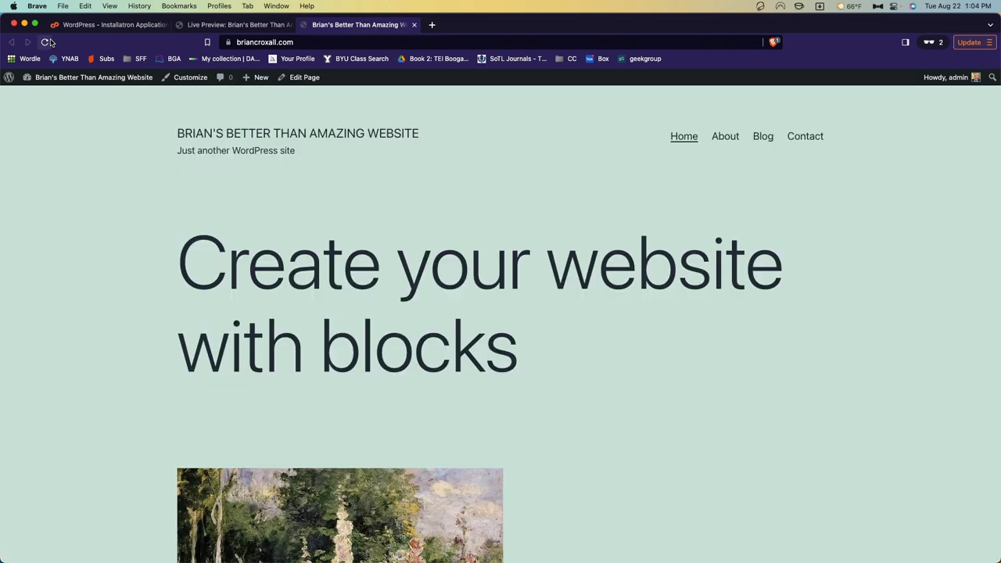
pyautogui.scroll(-3)
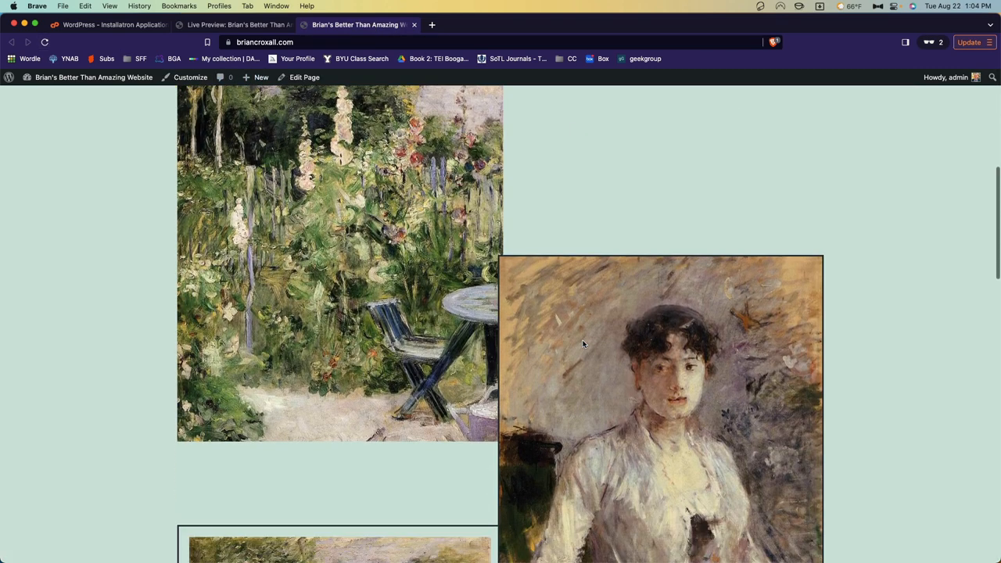
pyautogui.scroll(-3)
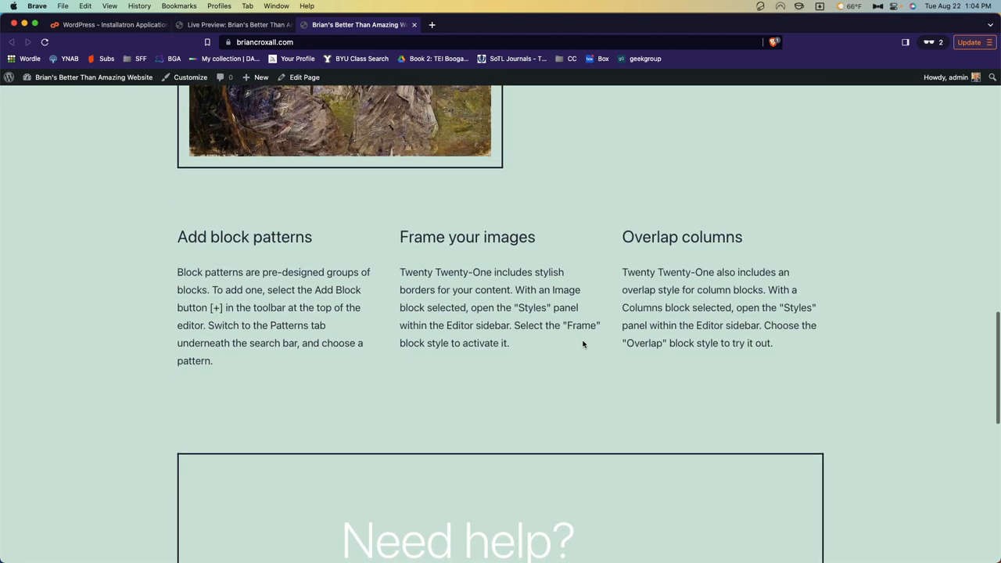
pyautogui.scroll(-3)
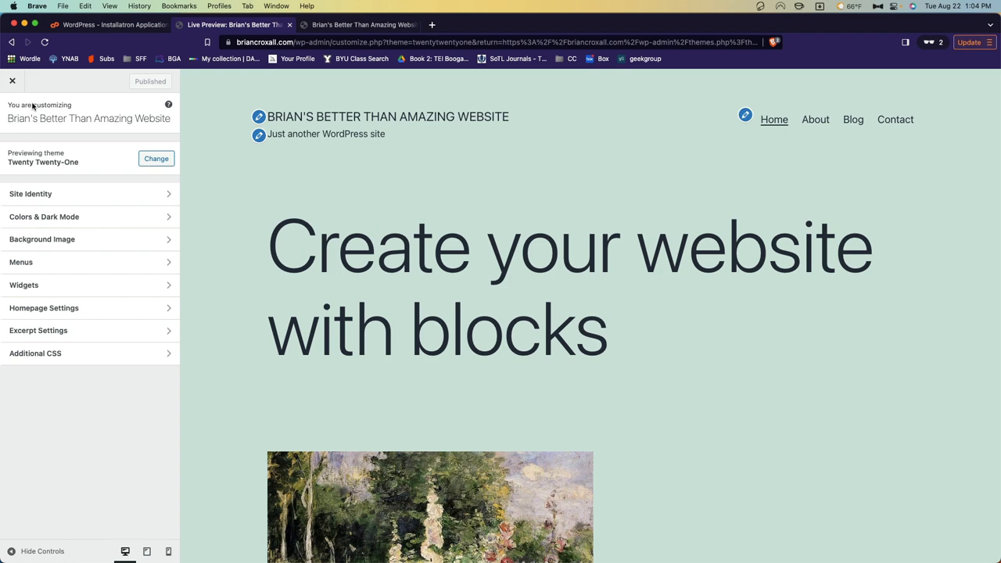
# Step: Leave the customizer, visit the site from the activation notice and scroll its front end
pyautogui.click(12, 81)
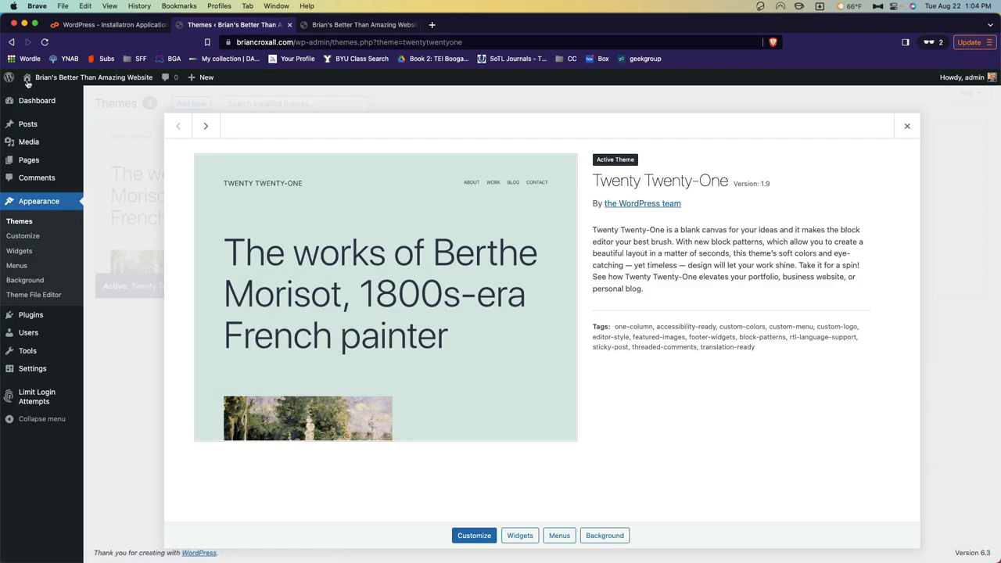
pyautogui.click(907, 125)
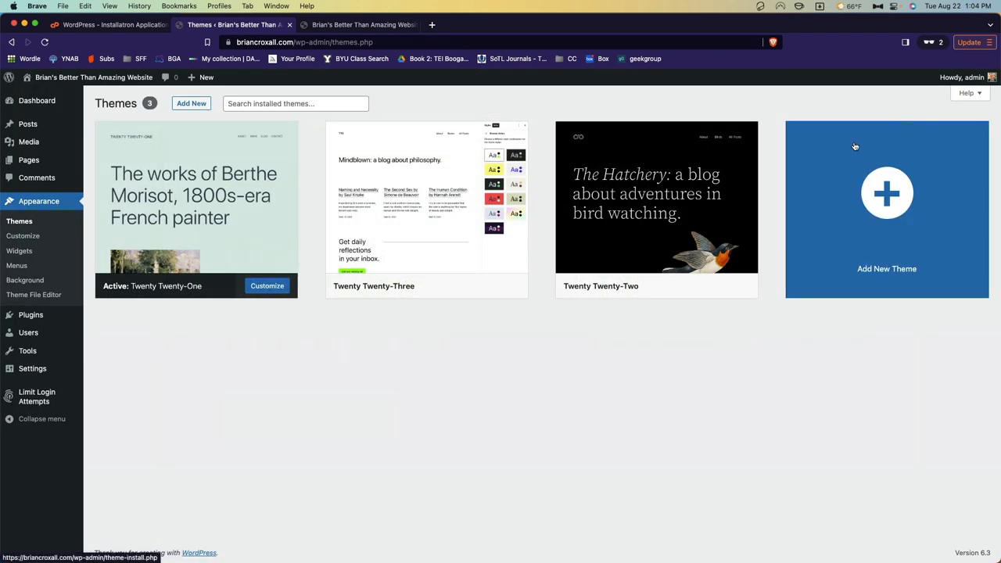
pyautogui.moveTo(657, 204)
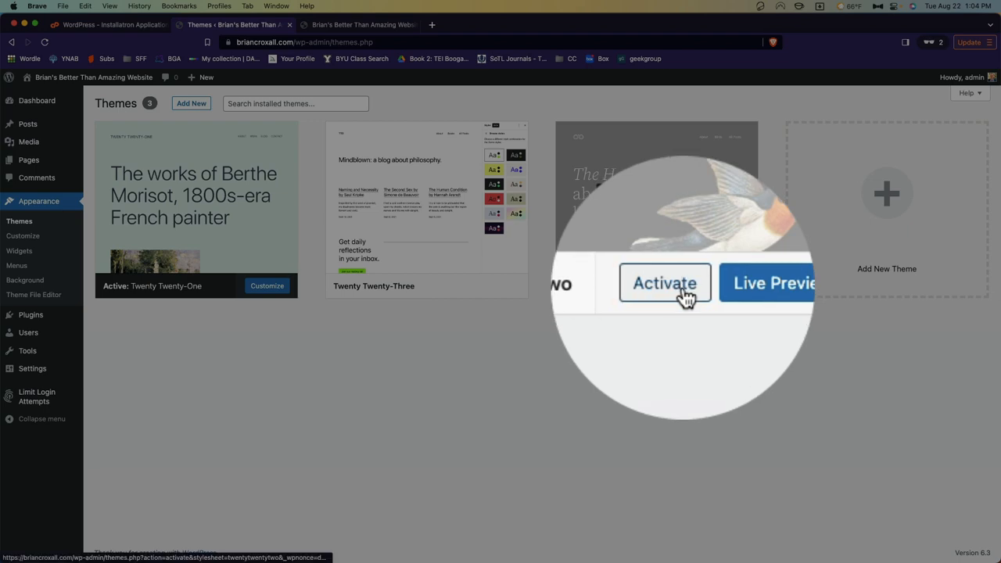
pyautogui.click(663, 283)
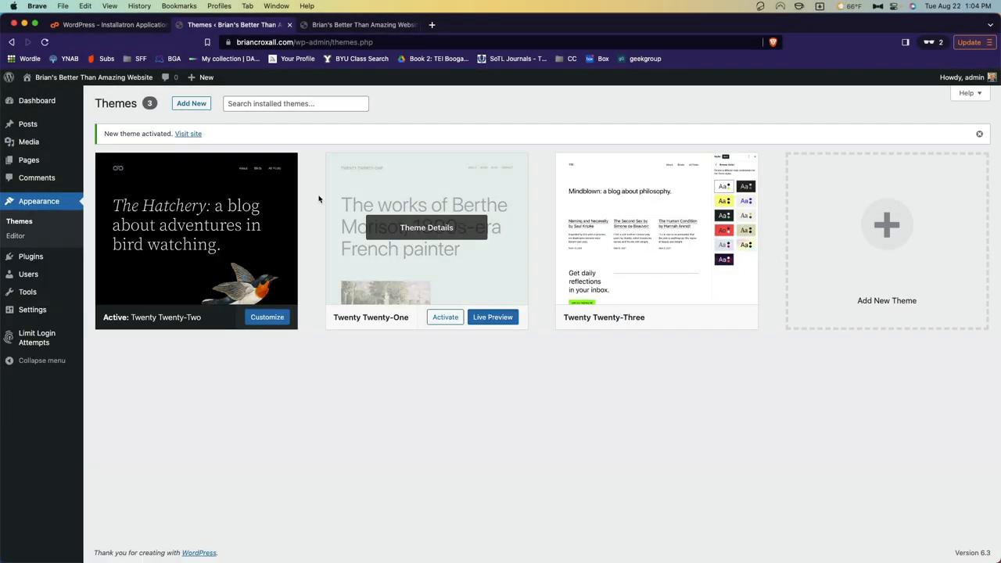
pyautogui.moveTo(444, 125)
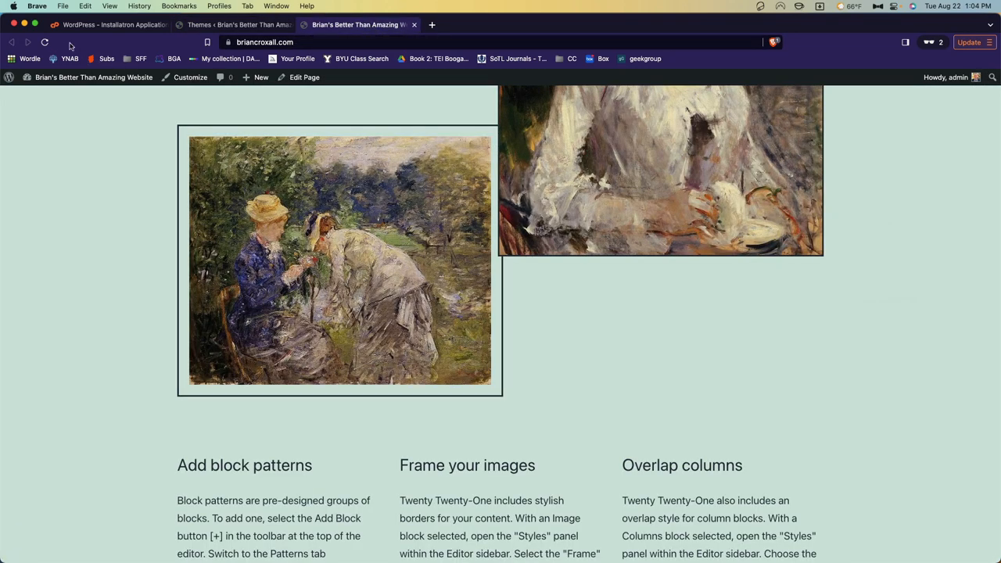
pyautogui.scroll(-3)
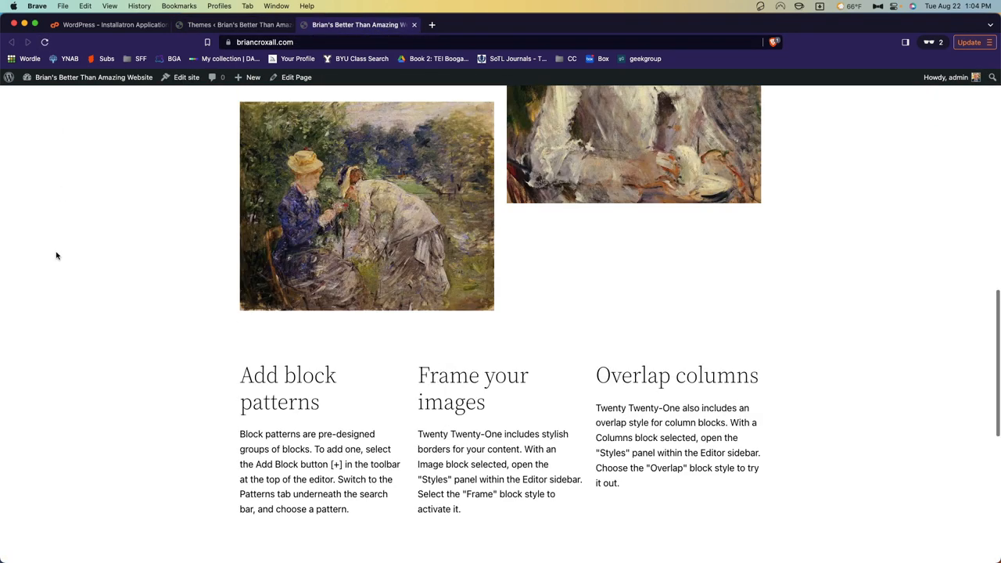
pyautogui.scroll(3)
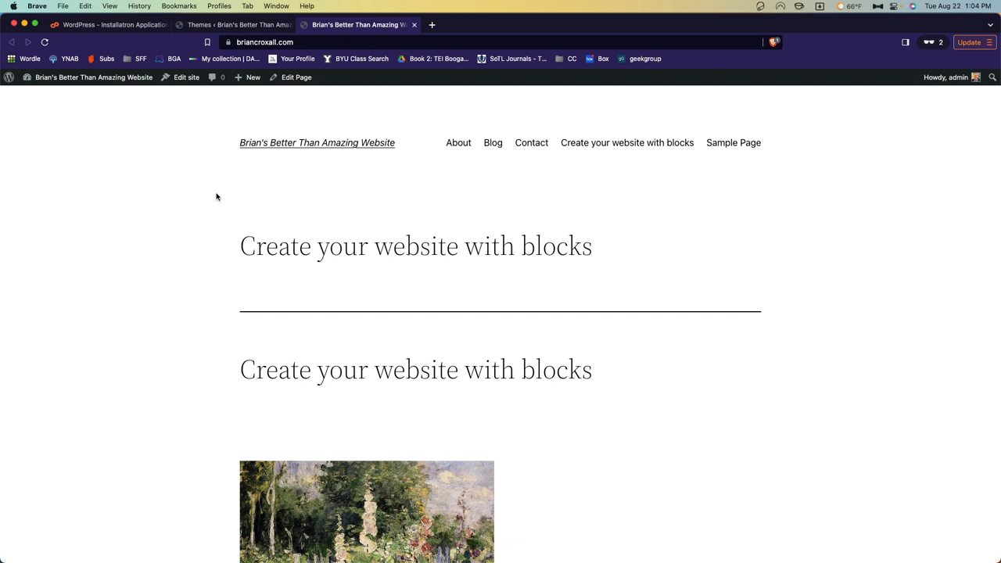
pyautogui.moveTo(798, 283)
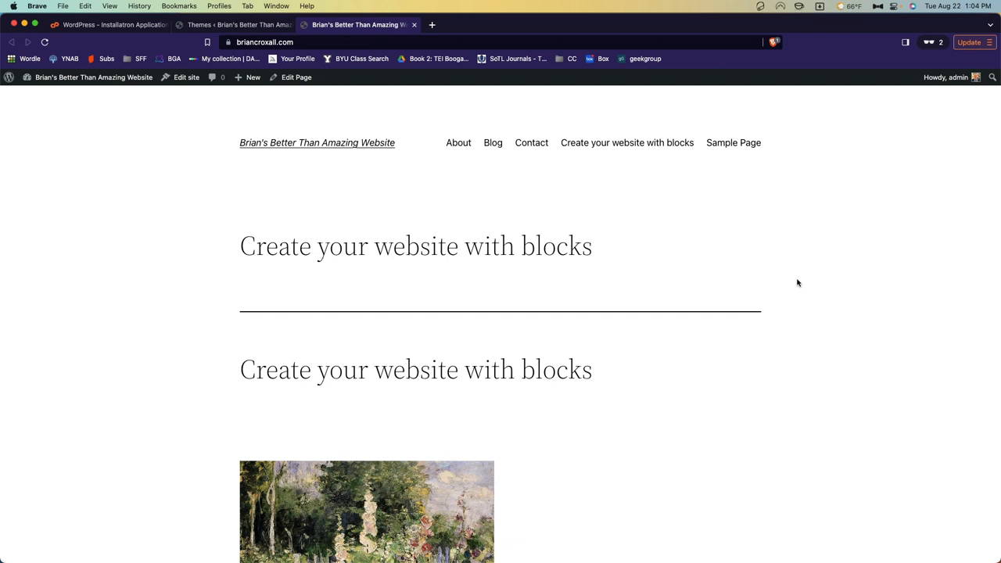
# Step: Return to Themes, choose Add New and browse the popular directory themes
pyautogui.click(234, 25)
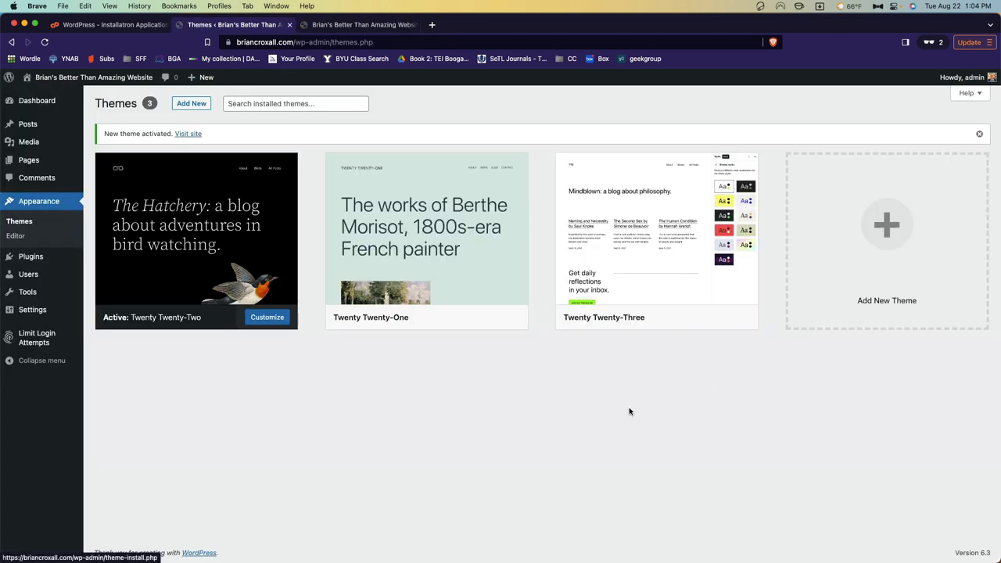
pyautogui.moveTo(601, 407)
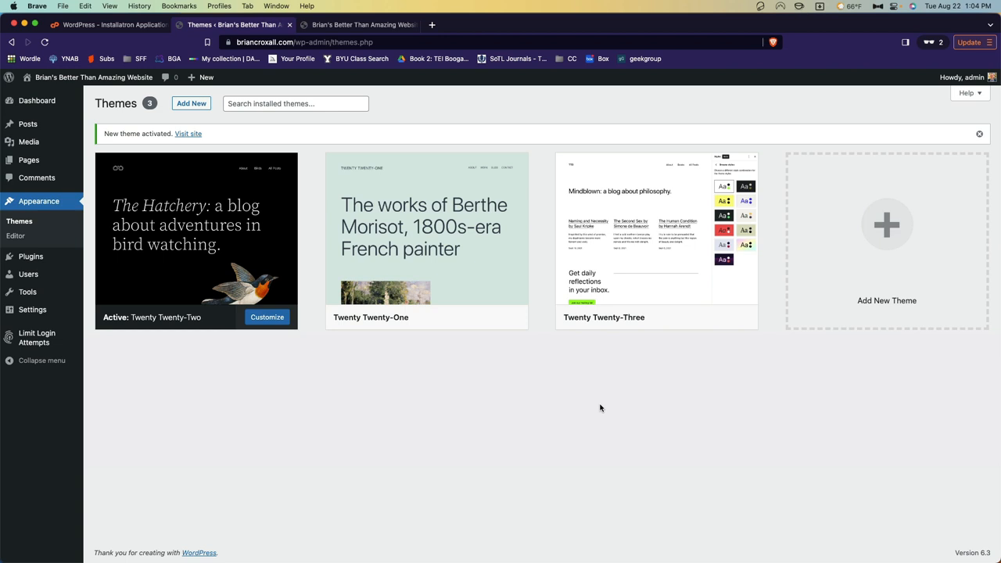
pyautogui.moveTo(378, 162)
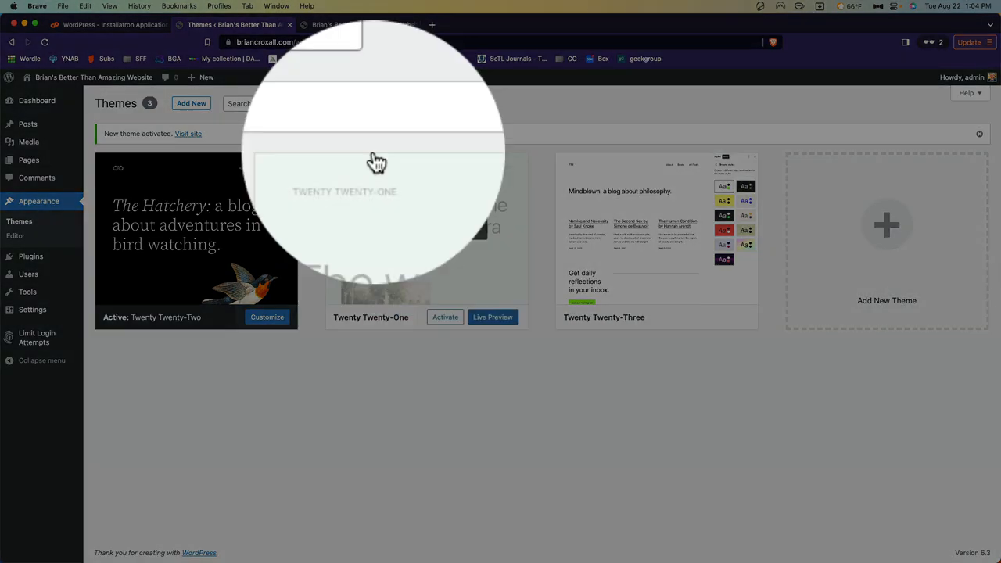
pyautogui.click(191, 103)
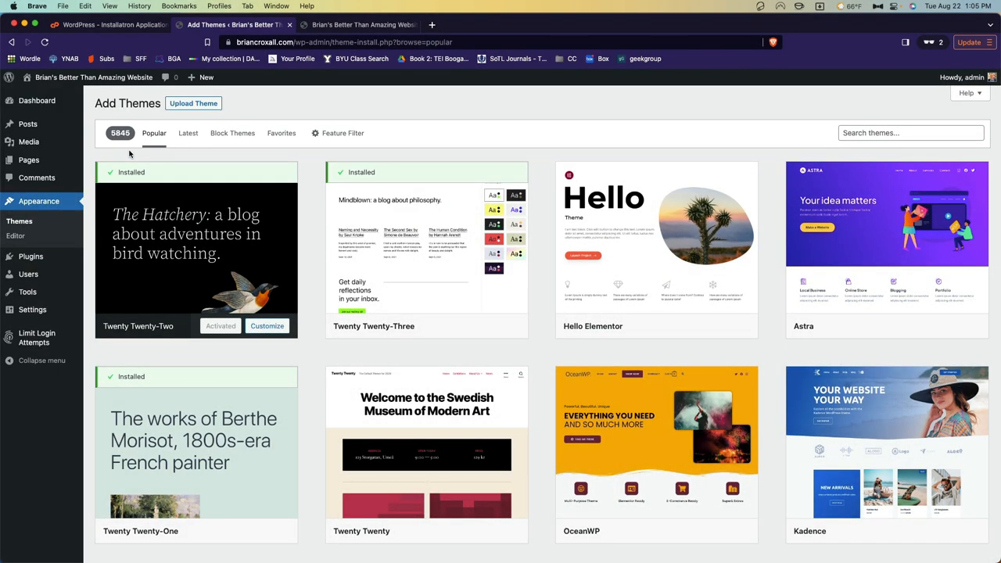
pyautogui.moveTo(555, 144)
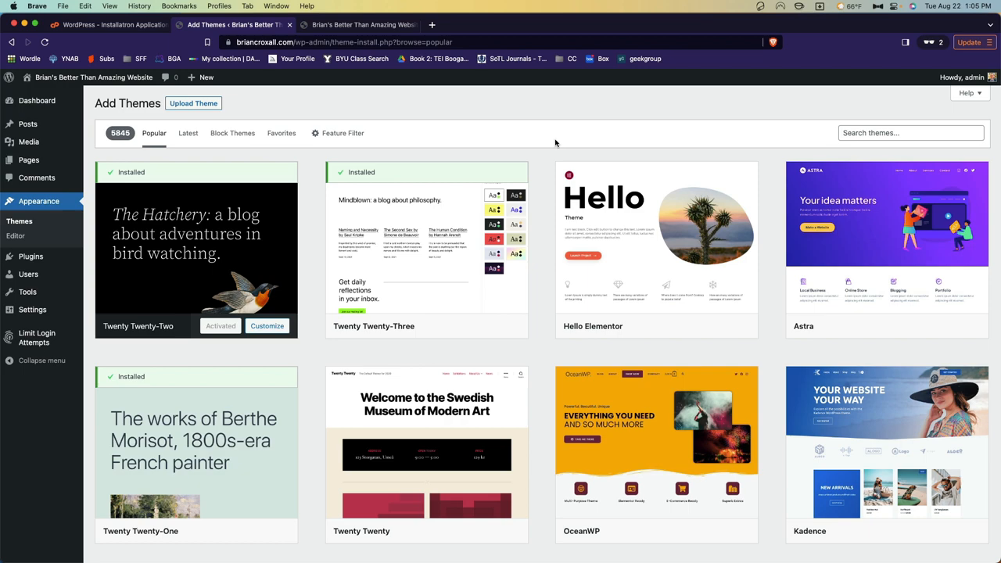
pyautogui.scroll(-3)
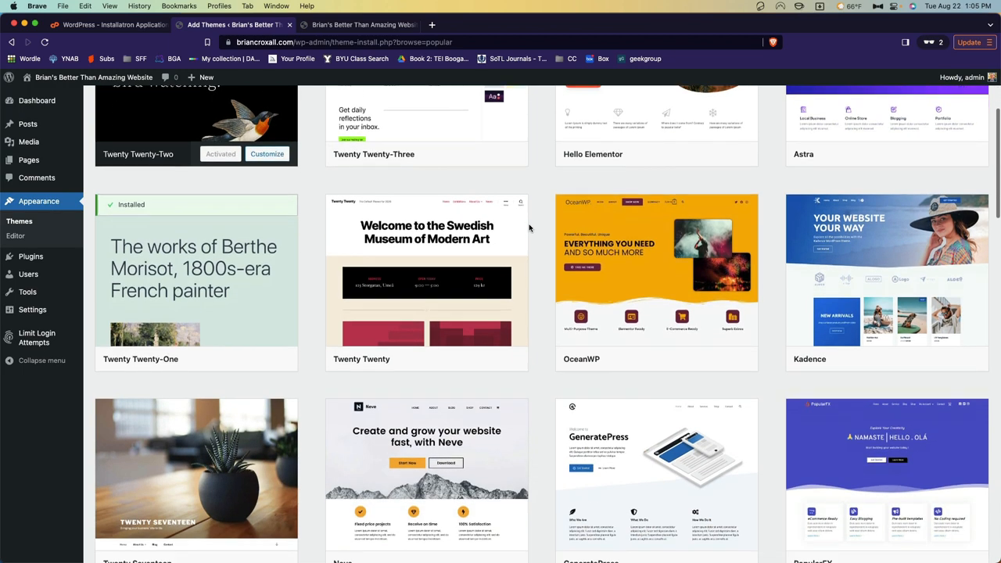
pyautogui.scroll(-3)
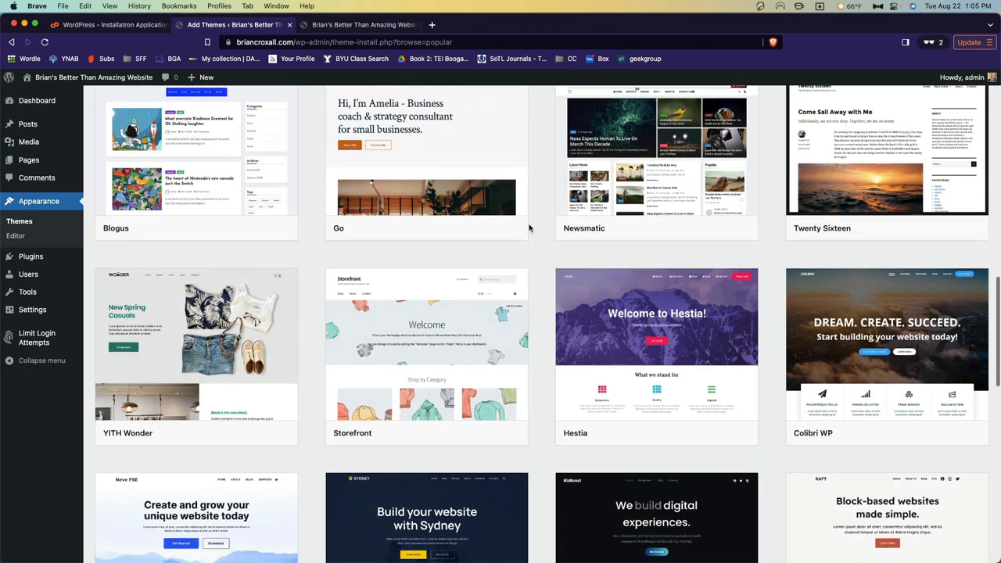
pyautogui.scroll(-3)
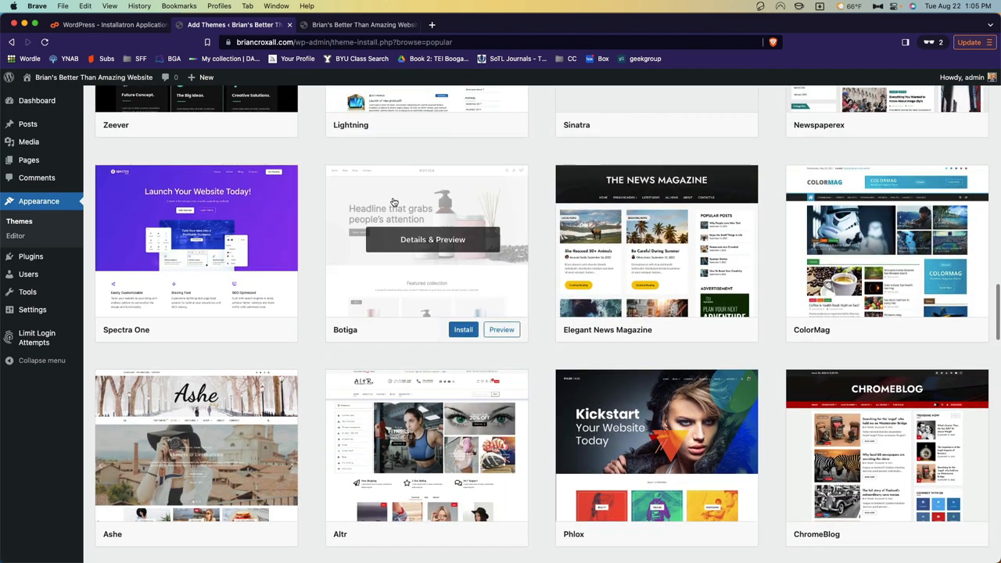
pyautogui.moveTo(530, 282)
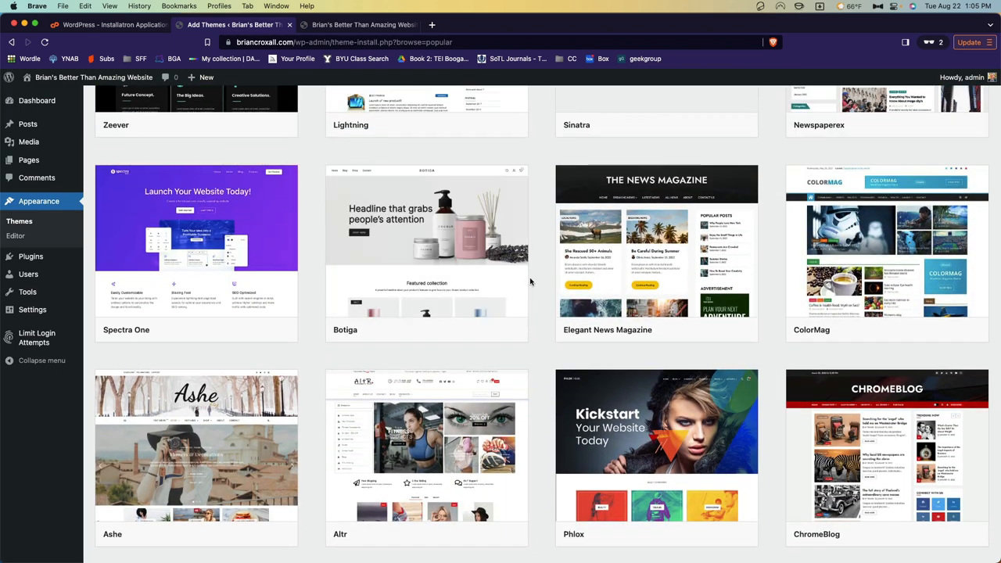
pyautogui.moveTo(548, 285)
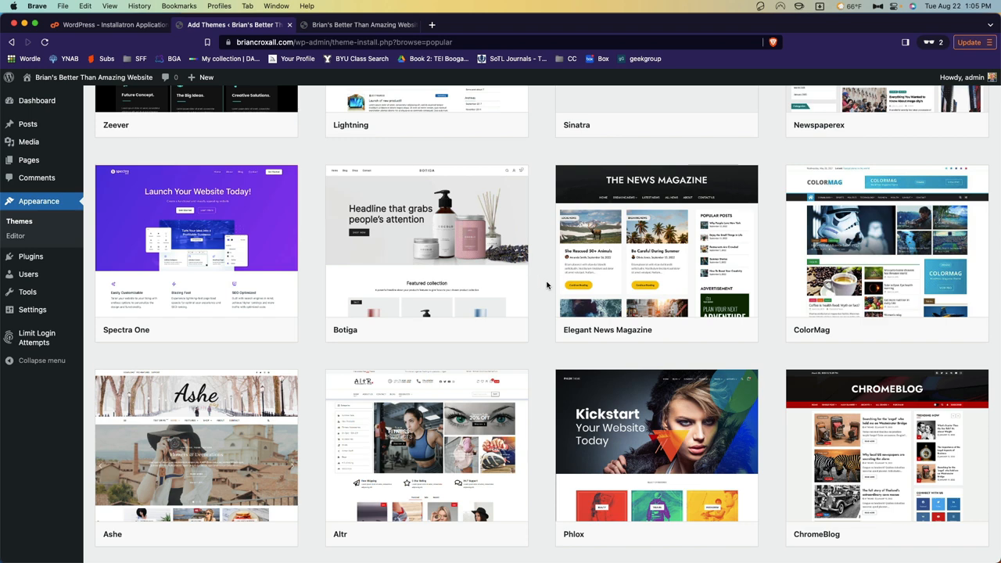
pyautogui.moveTo(548, 280)
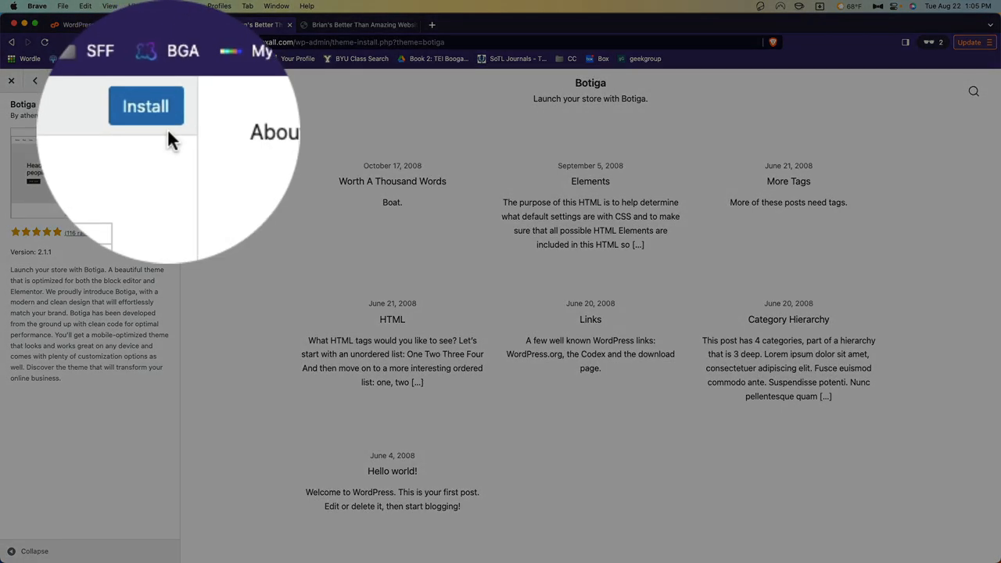
# Step: Close the preview, then install and activate the Botiga theme
pyautogui.click(11, 81)
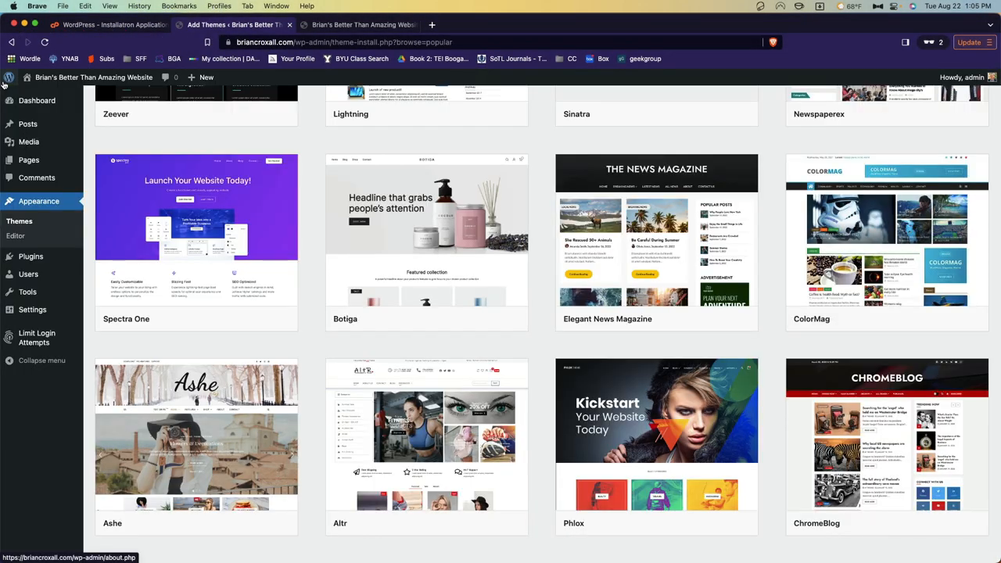
pyautogui.click(427, 322)
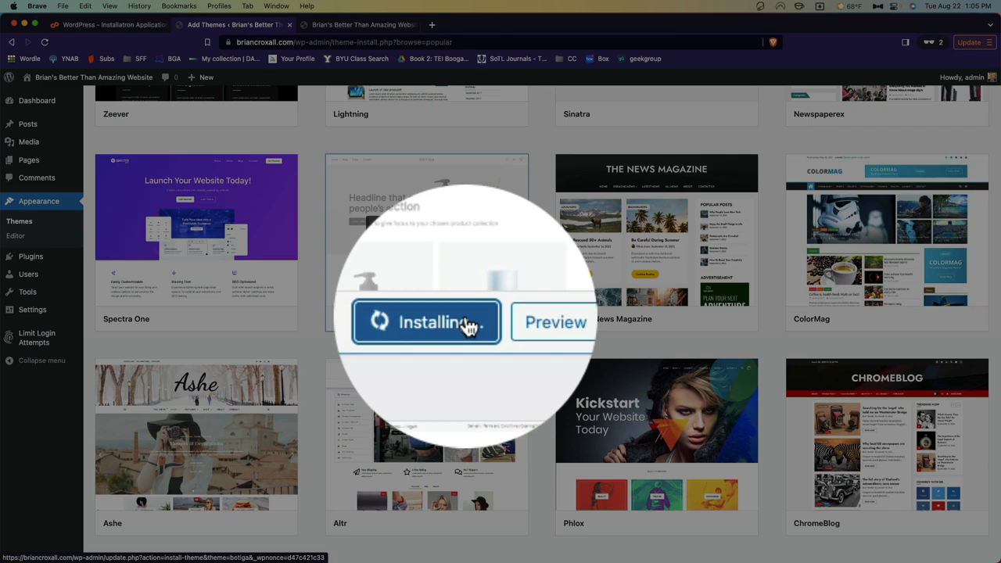
pyautogui.click(428, 322)
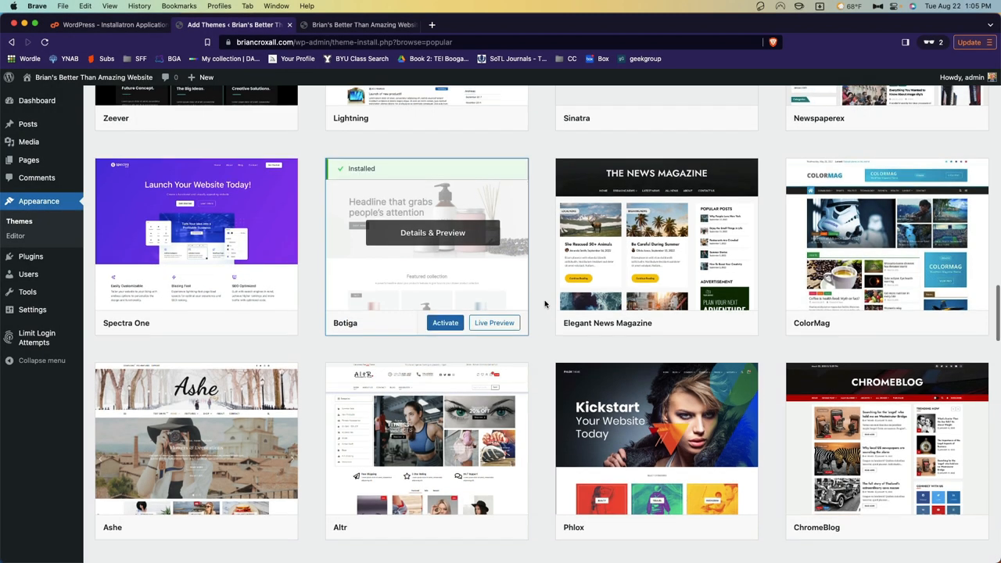
pyautogui.click(444, 322)
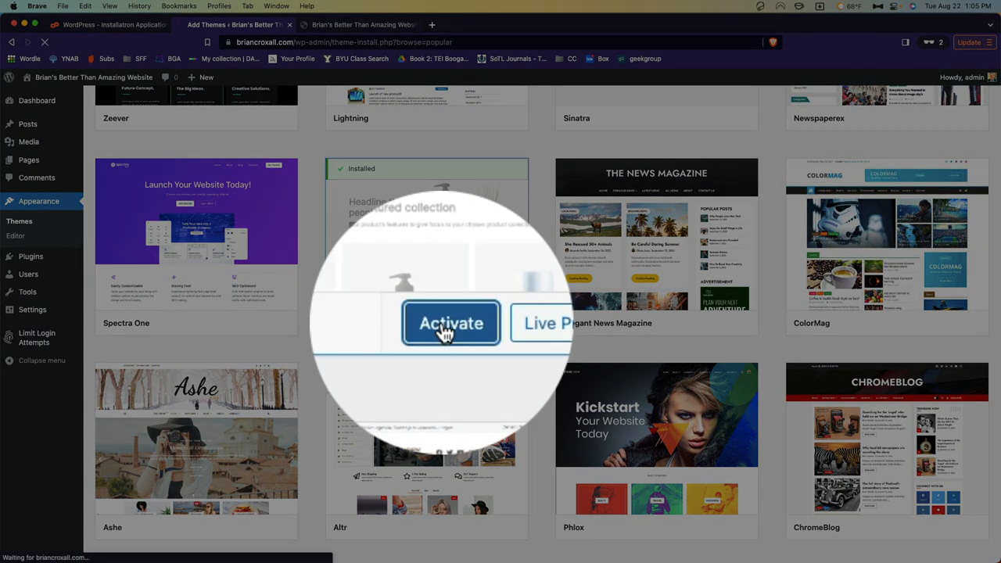
pyautogui.click(450, 322)
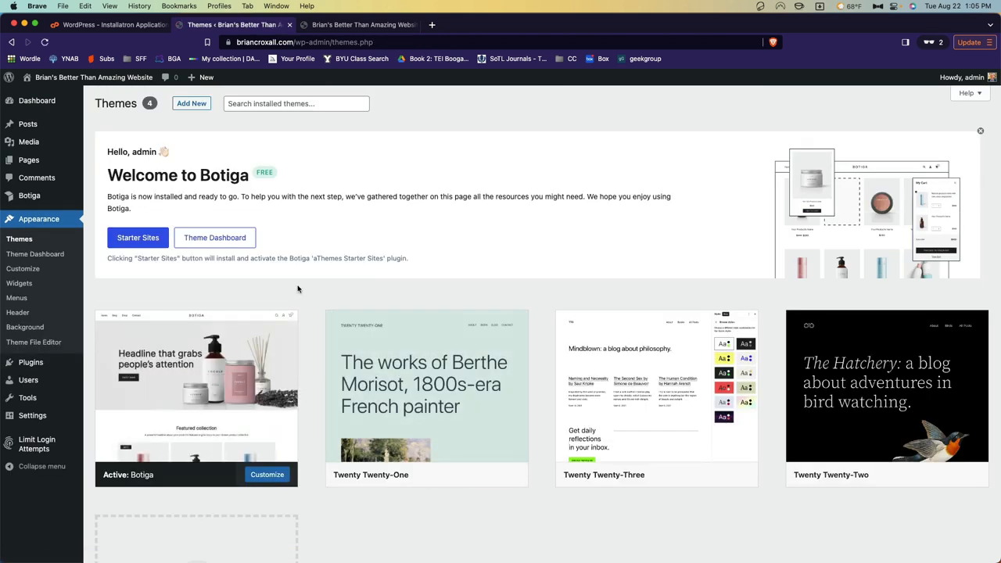
# Step: View the live site to check Botiga's design by scrolling the page
pyautogui.click(359, 25)
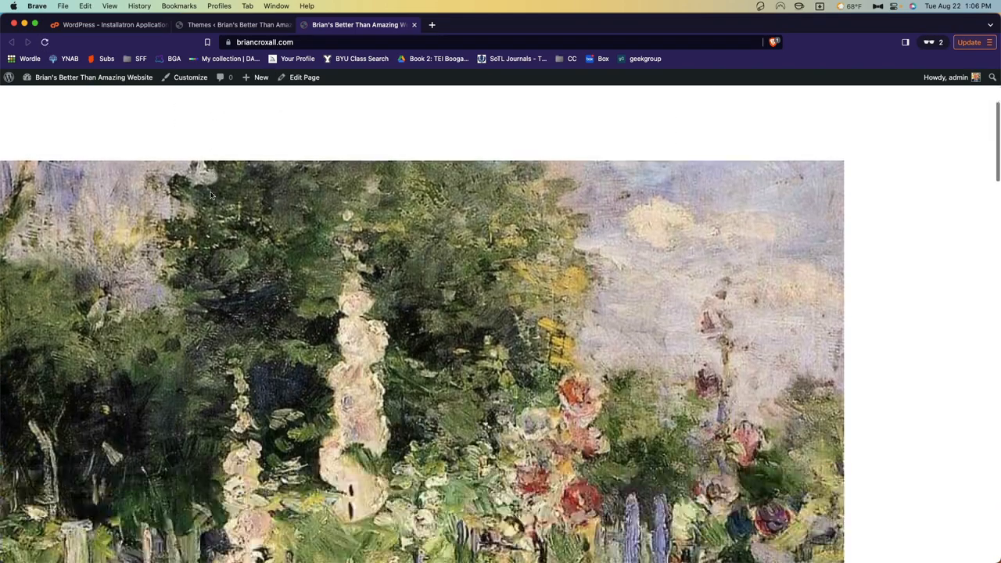
pyautogui.scroll(-3)
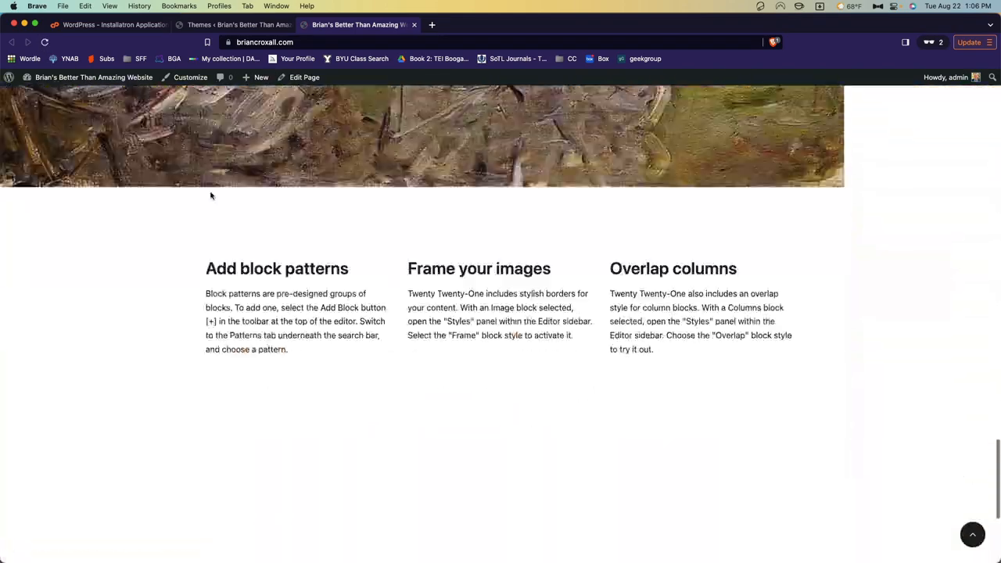
pyautogui.scroll(3)
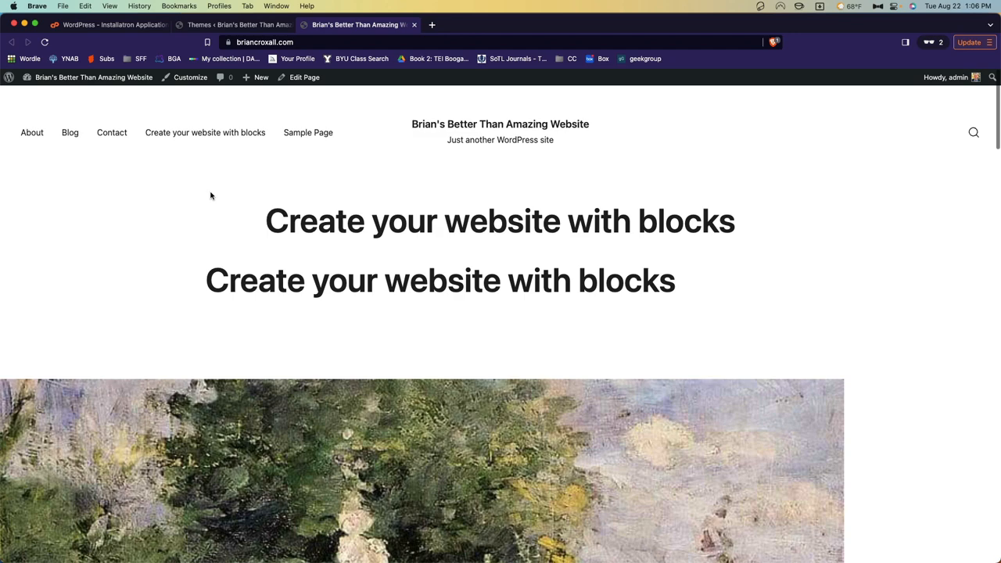
pyautogui.scroll(3)
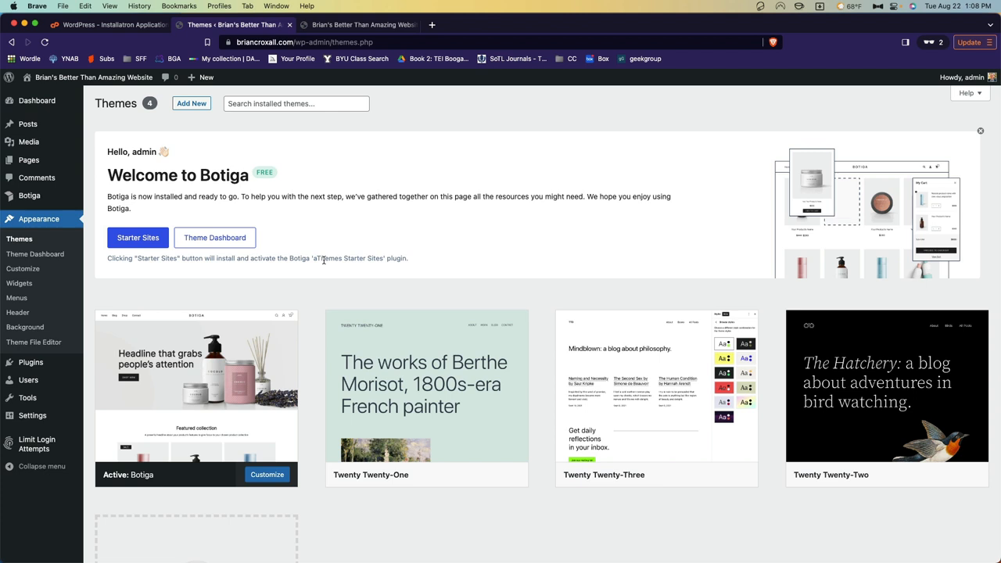
pyautogui.moveTo(373, 25)
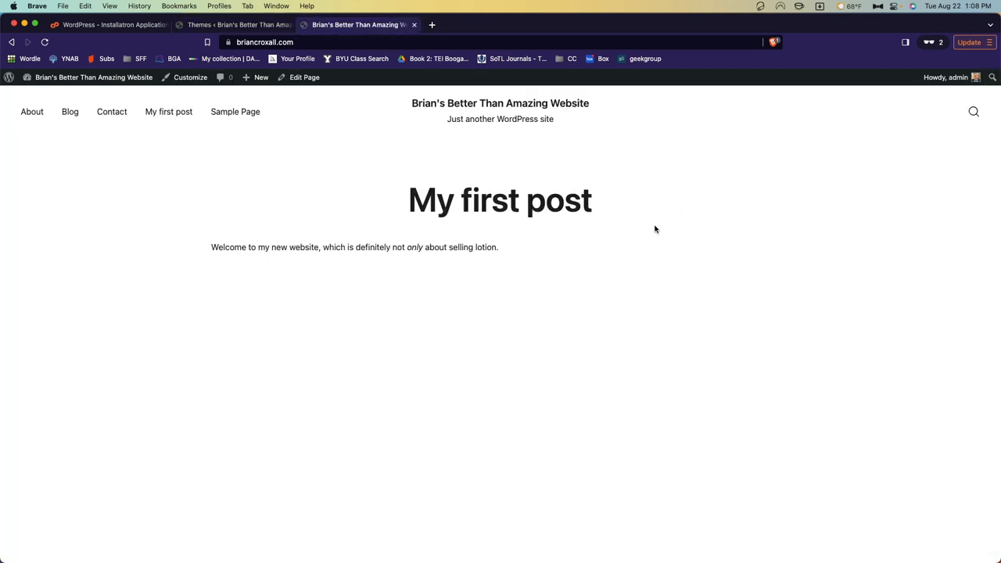
pyautogui.moveTo(222, 225)
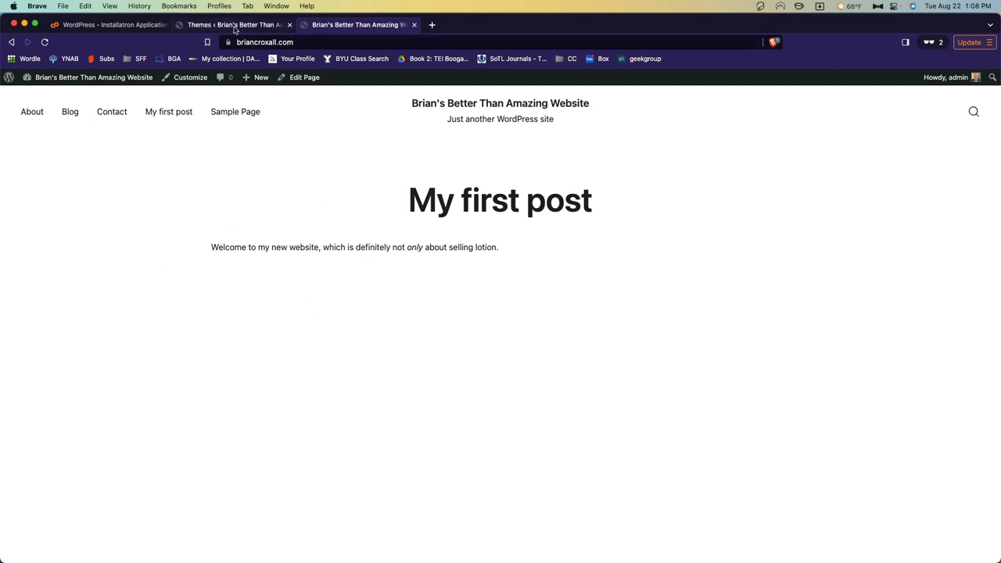
pyautogui.click(232, 25)
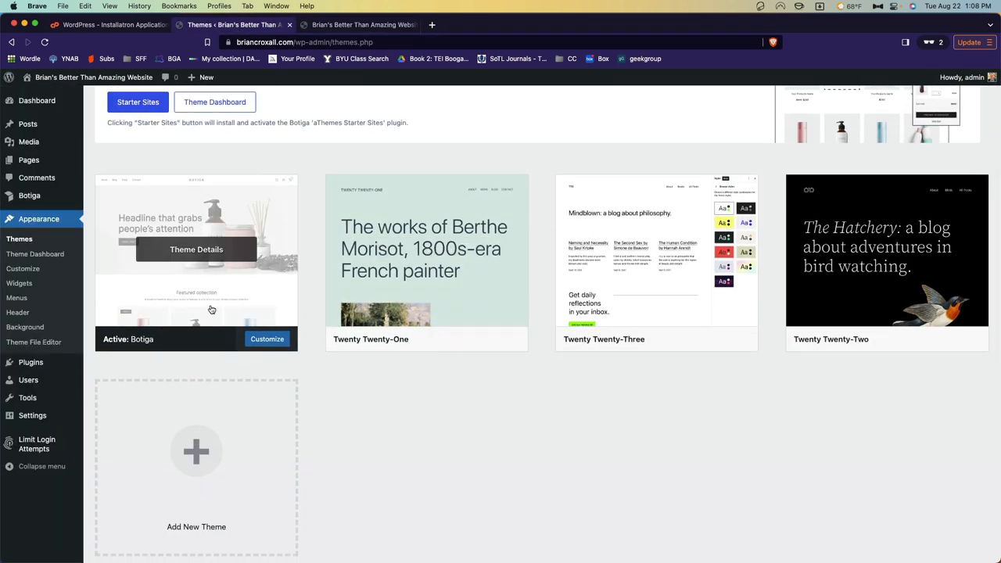
pyautogui.scroll(3)
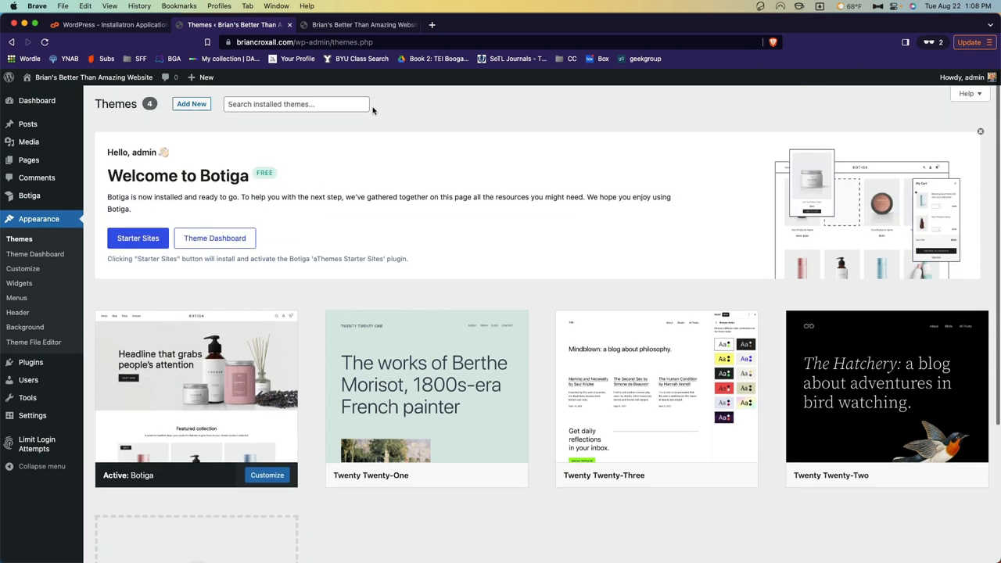
pyautogui.moveTo(360, 25)
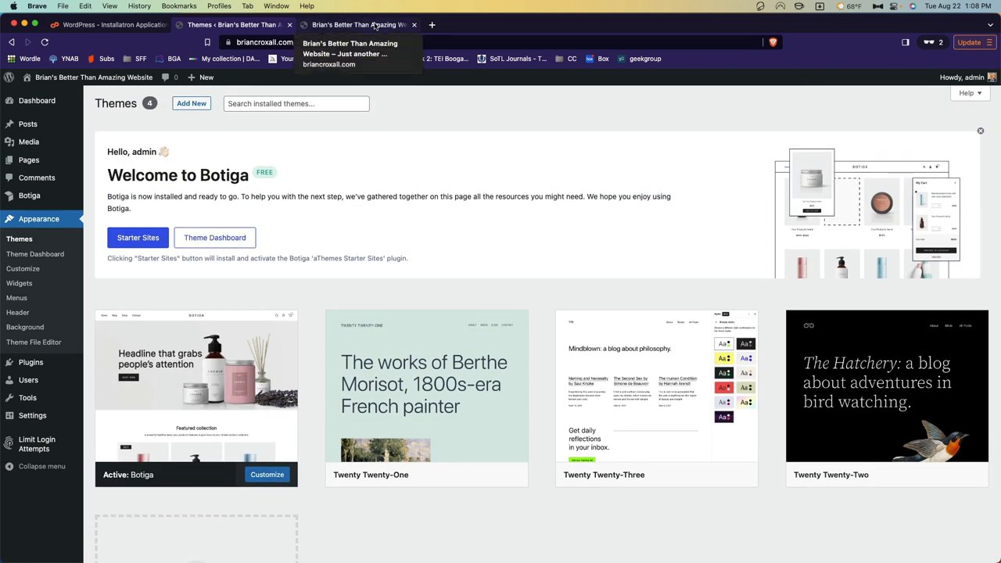
pyautogui.click(358, 25)
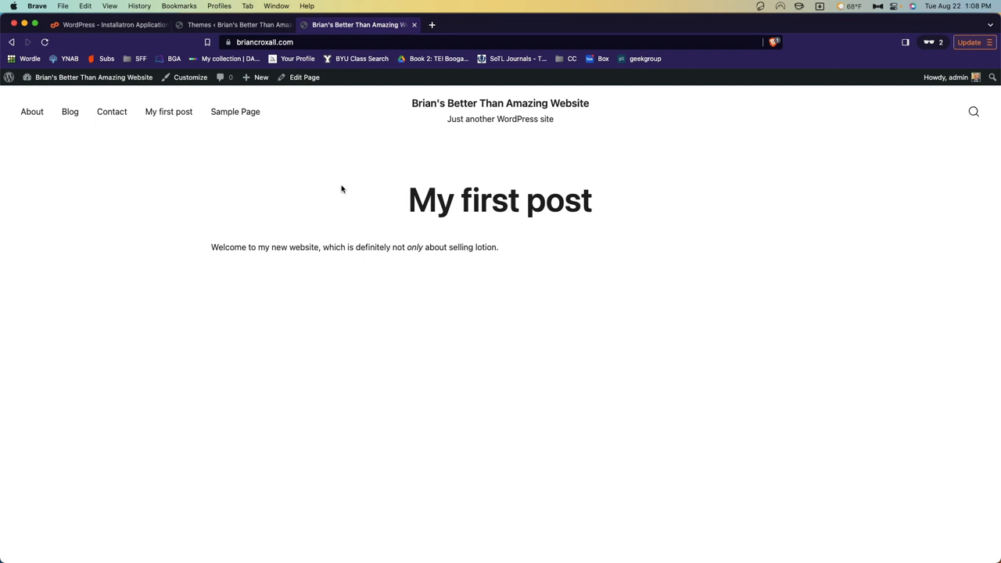
pyautogui.click(235, 25)
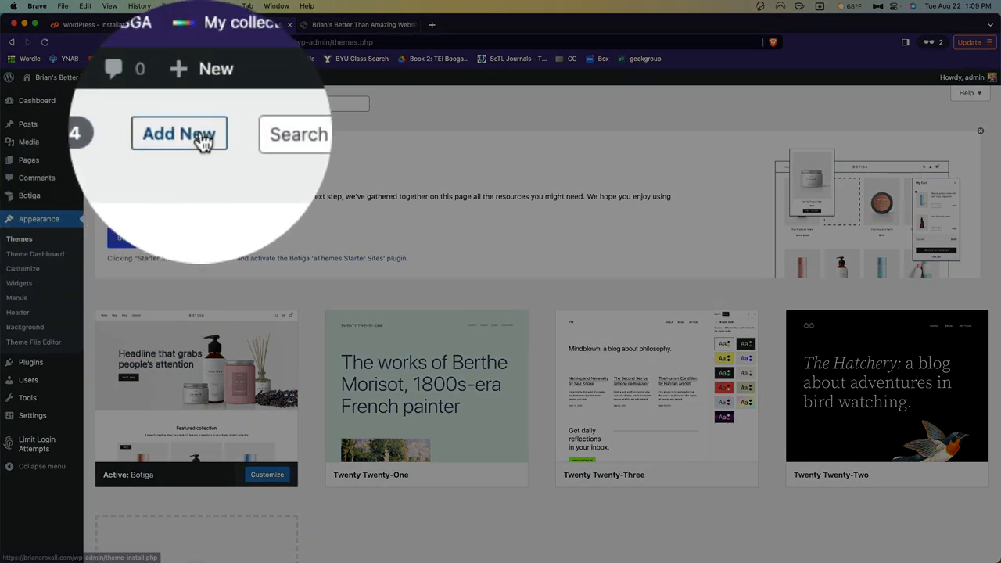
# Step: In Add Themes, filter the directory to Grid Layout themes via Feature Filter
pyautogui.click(179, 135)
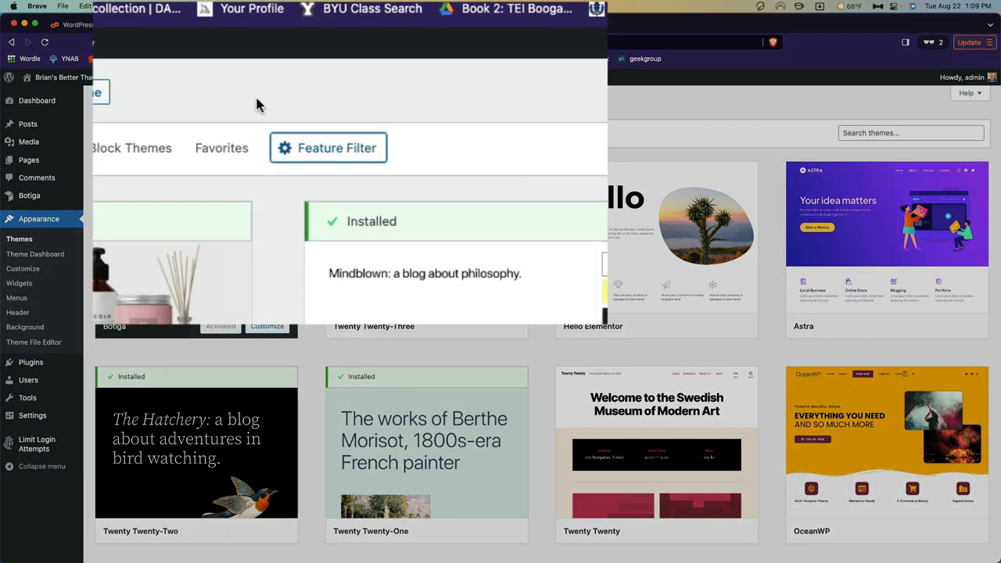
pyautogui.click(329, 147)
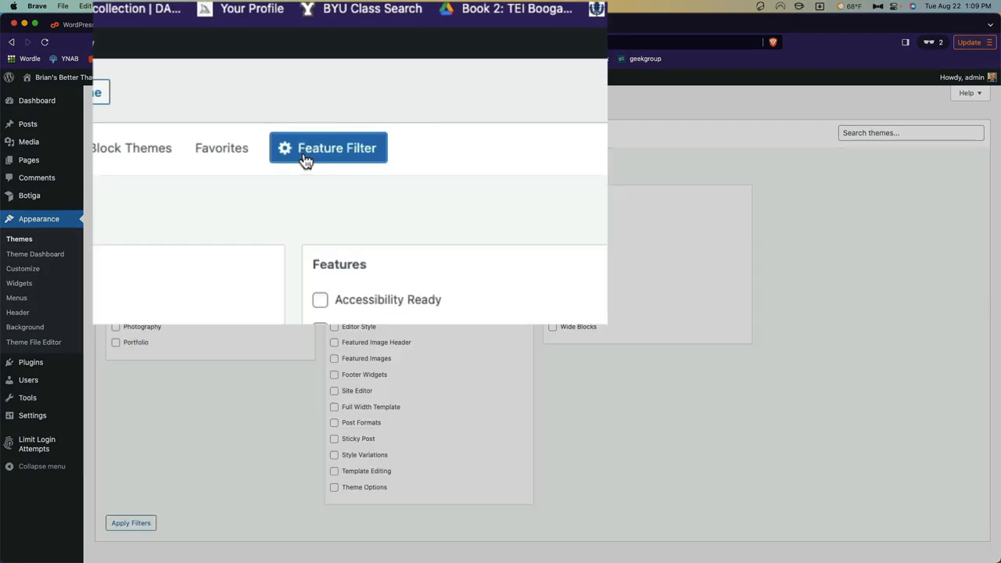
pyautogui.click(338, 147)
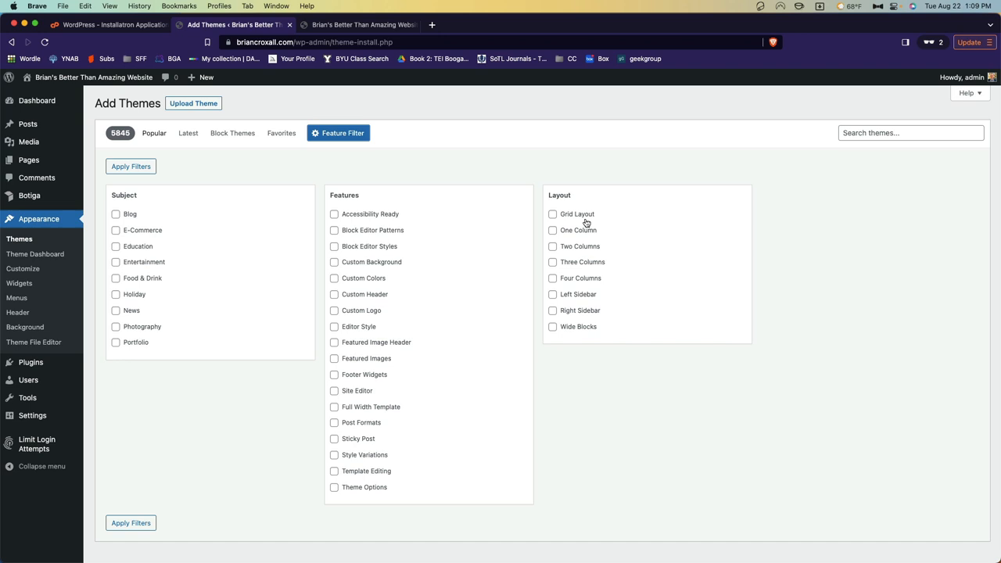
pyautogui.click(554, 247)
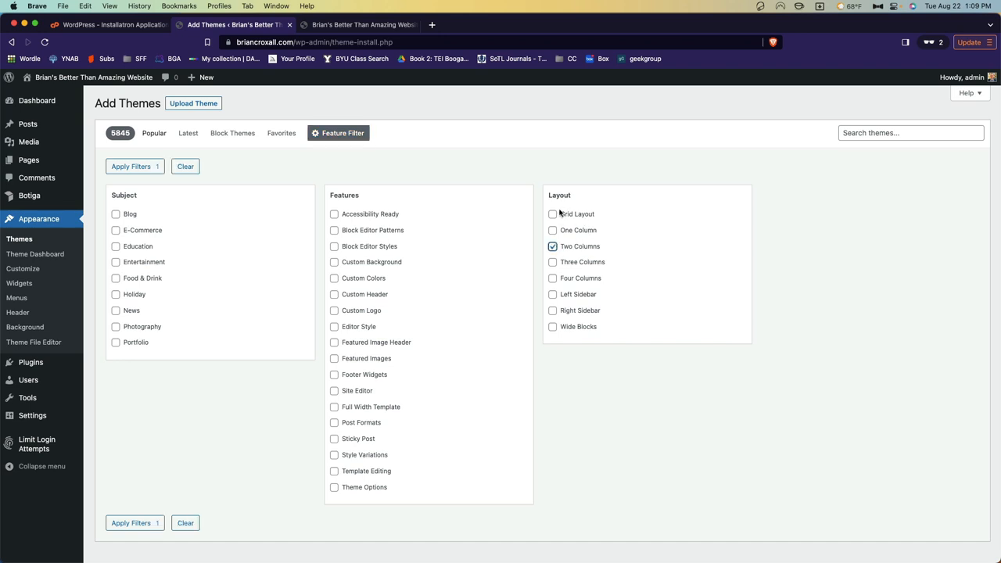
pyautogui.click(554, 212)
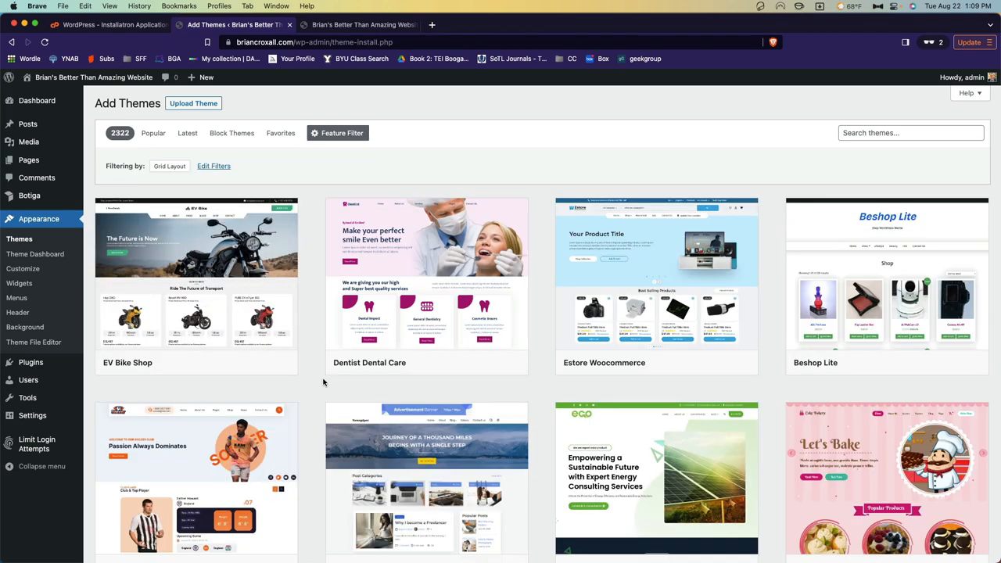
# Step: Install and activate the Dentist Dental Care theme from the filtered results
pyautogui.scroll(-3)
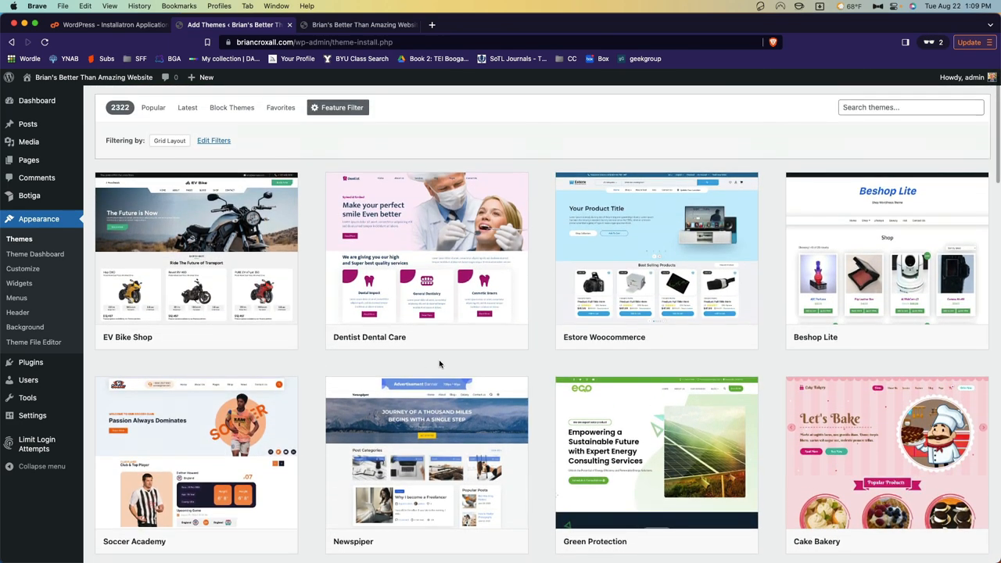
pyautogui.moveTo(525, 347)
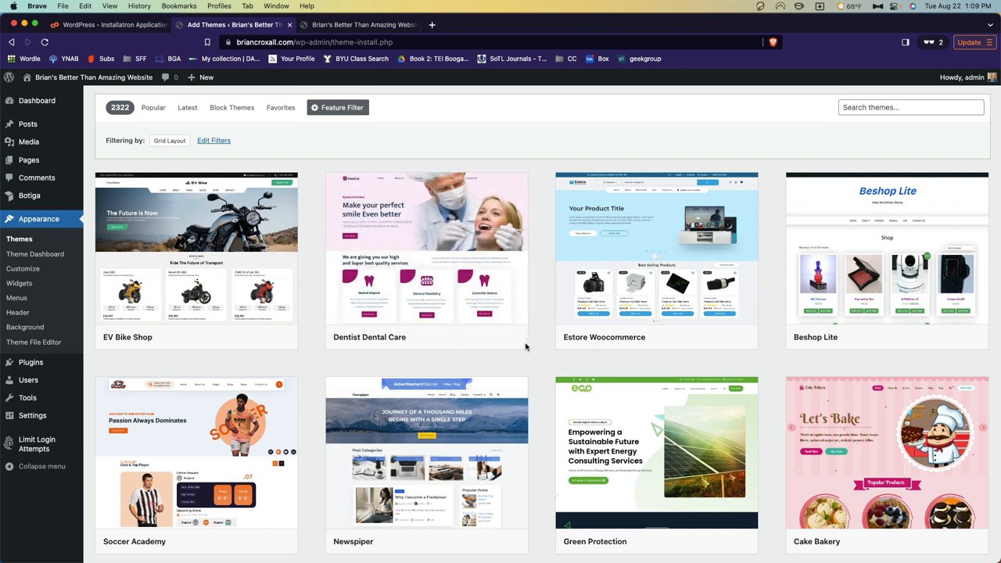
pyautogui.moveTo(454, 354)
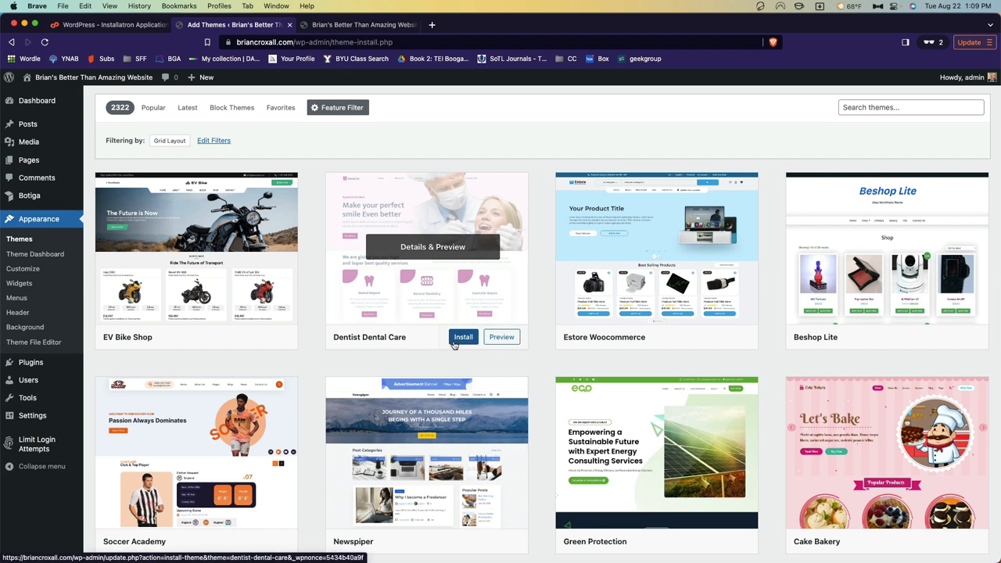
pyautogui.click(463, 337)
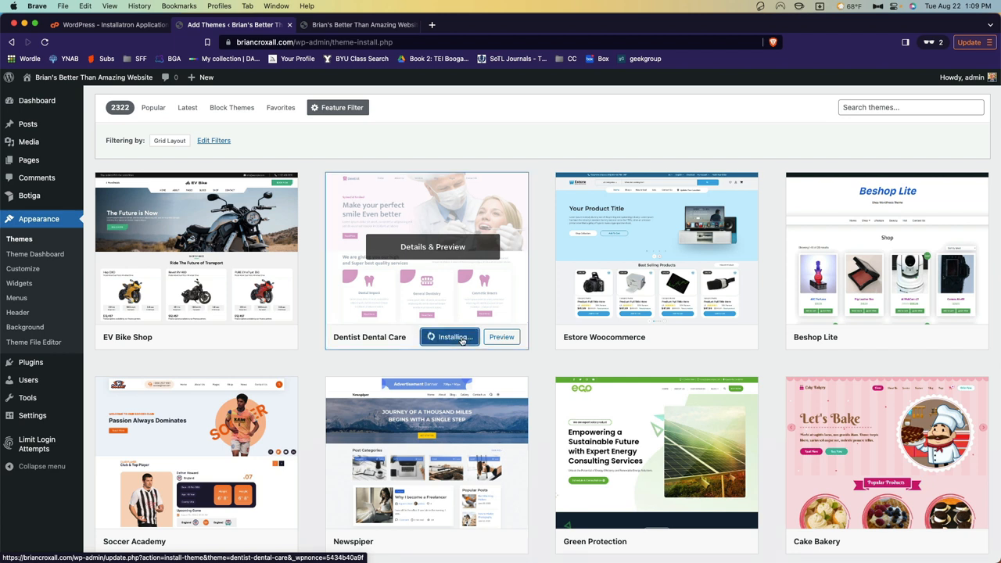
pyautogui.click(451, 338)
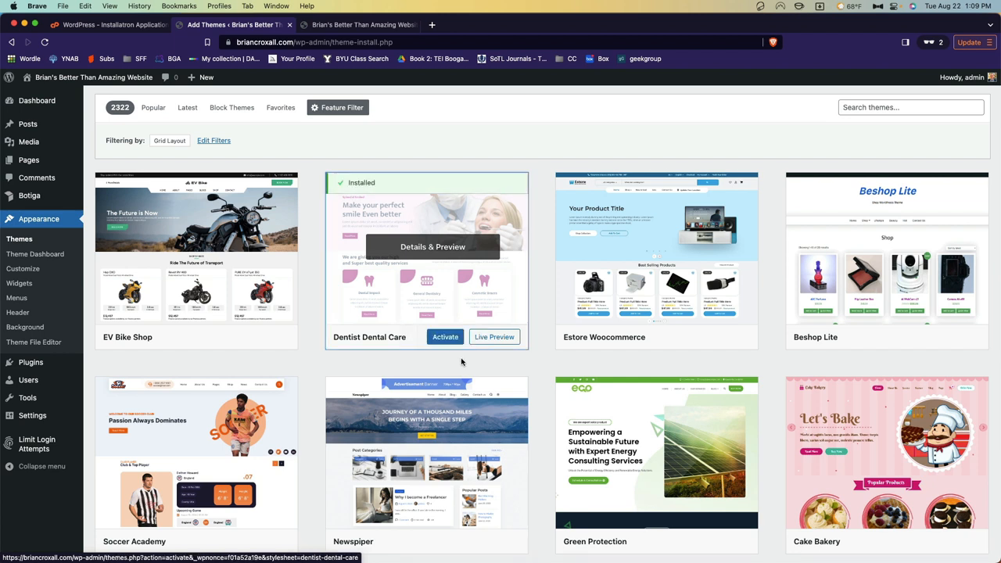
pyautogui.click(445, 337)
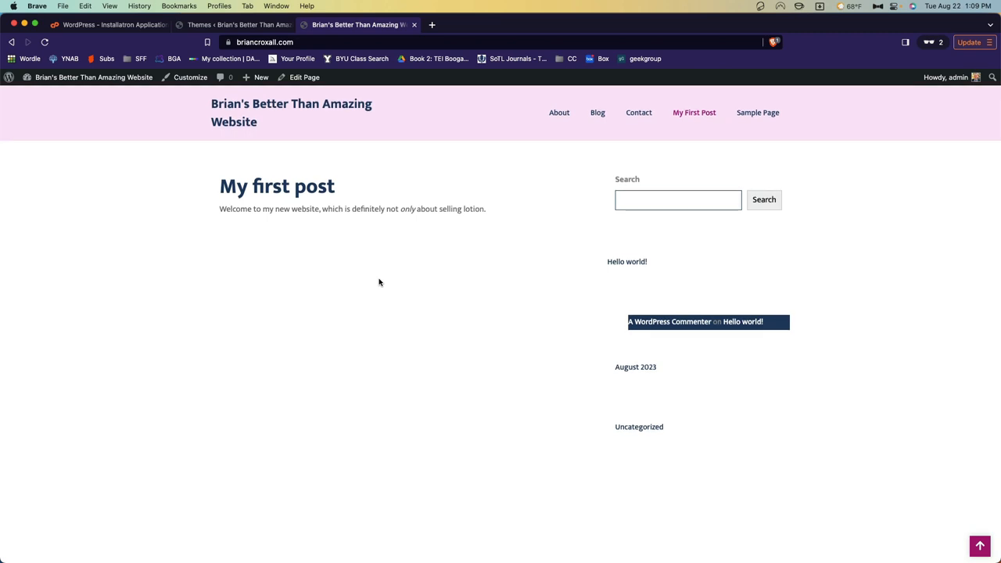
pyautogui.moveTo(353, 259)
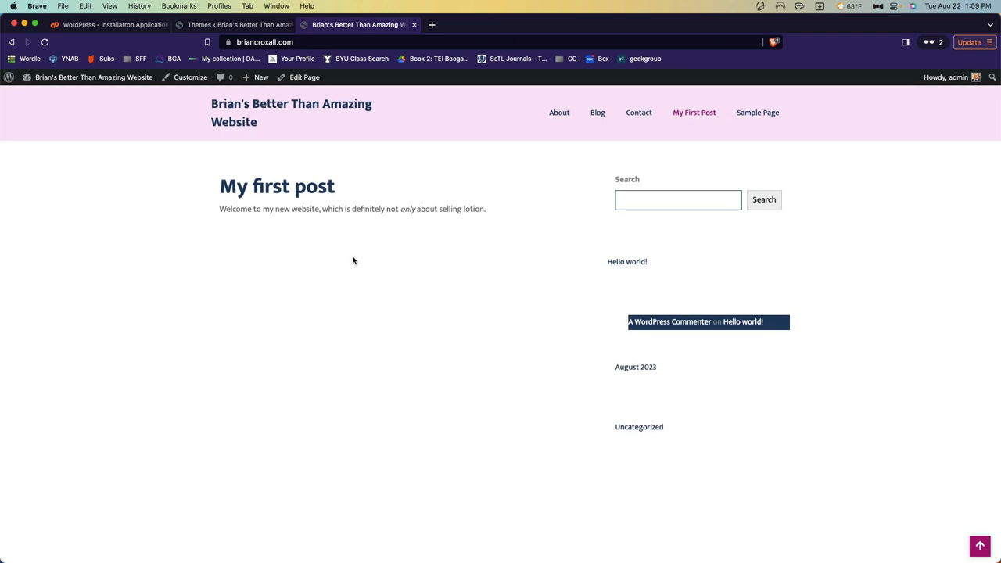
pyautogui.moveTo(306, 162)
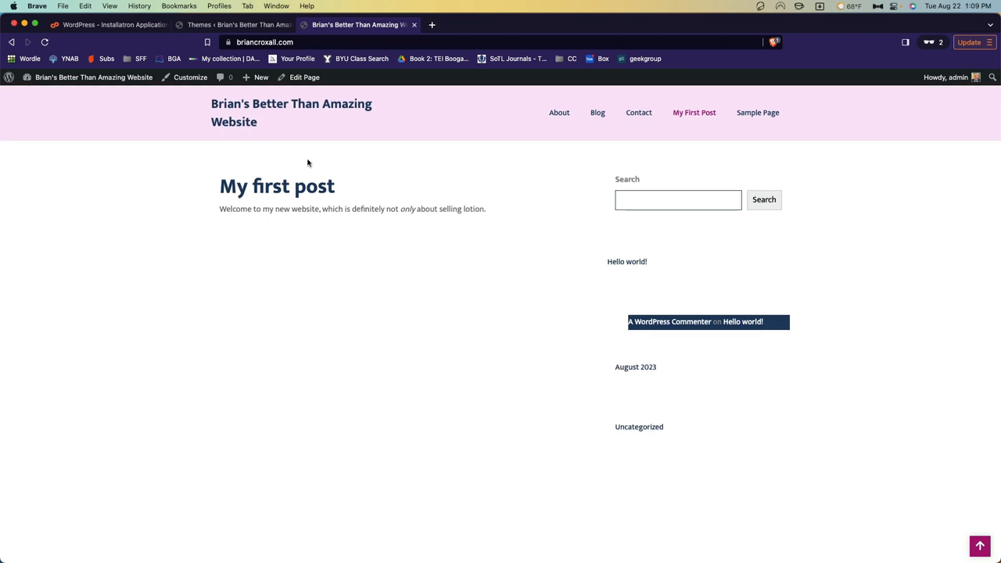
# Step: Return to the WordPress tab and browse the Add Themes Popular catalogue
pyautogui.click(235, 25)
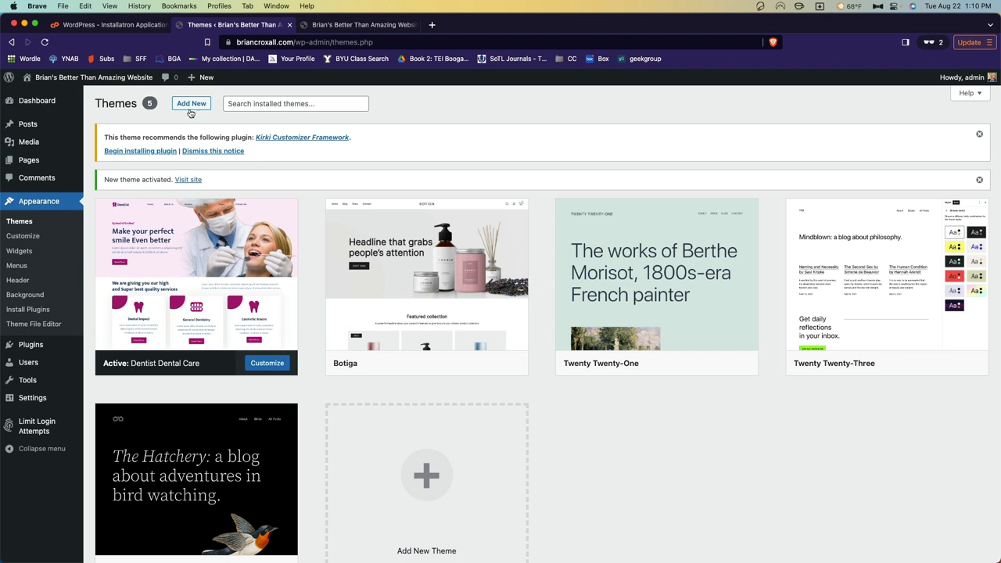
pyautogui.click(191, 103)
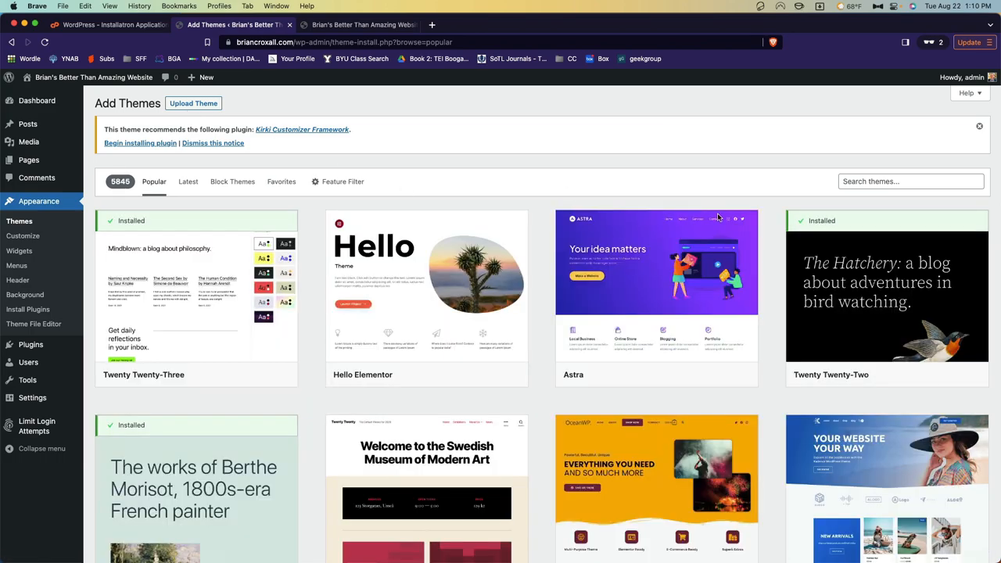
pyautogui.scroll(-3)
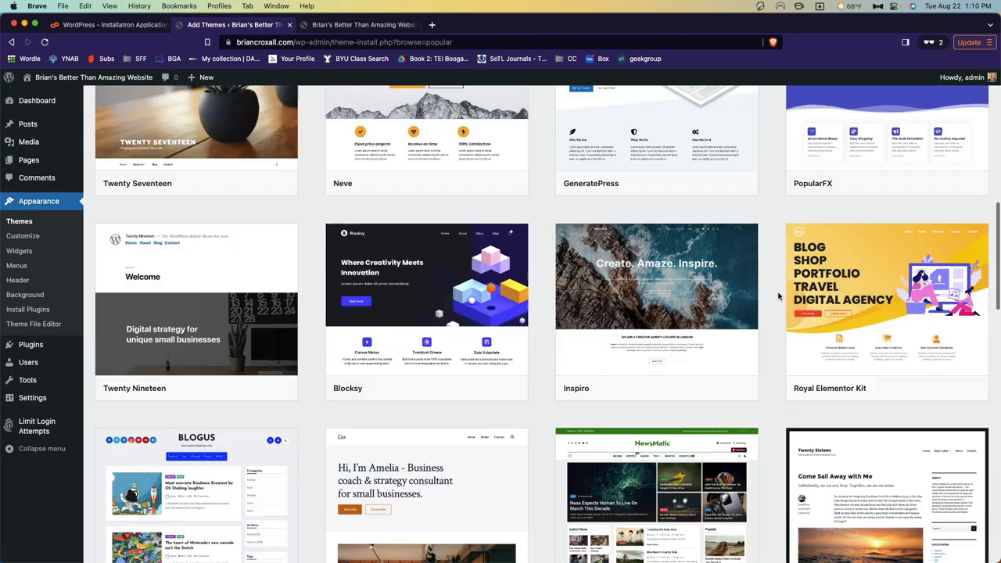
pyautogui.scroll(-3)
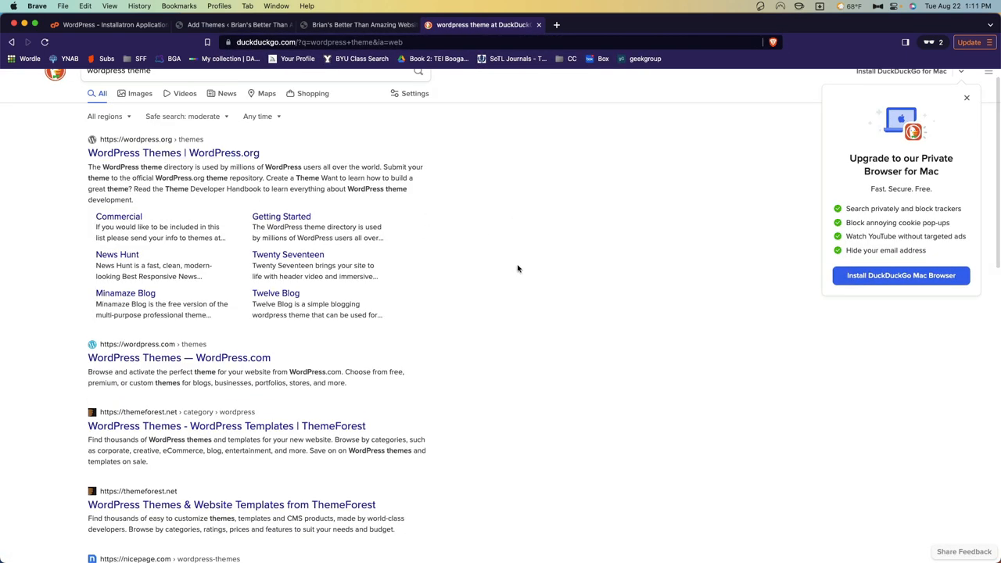
# Step: Search DuckDuckGo for free WordPress themes and open aThemes' '20 Best Free WordPress Themes 2023' result
pyautogui.scroll(-3)
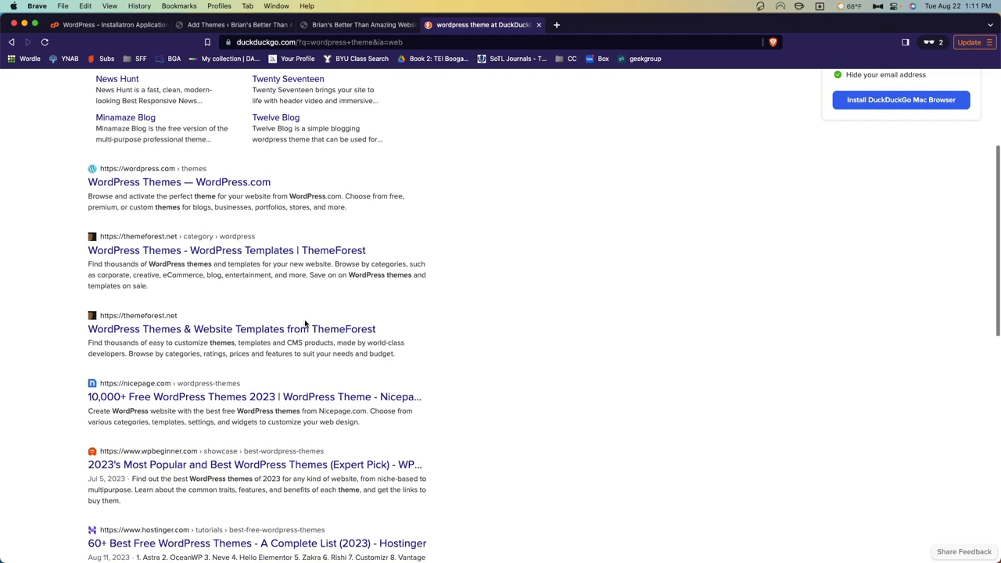
pyautogui.scroll(-3)
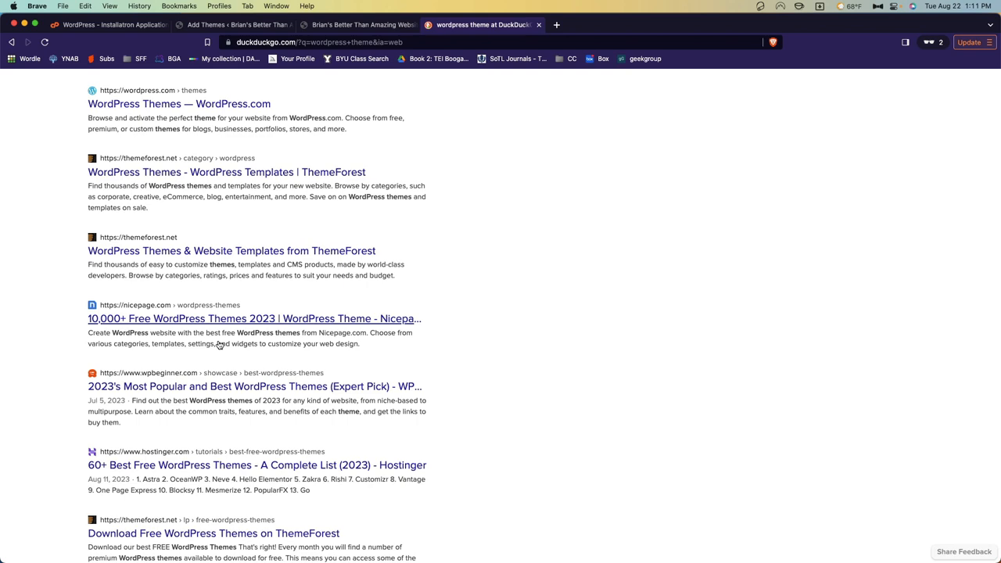
pyautogui.scroll(3)
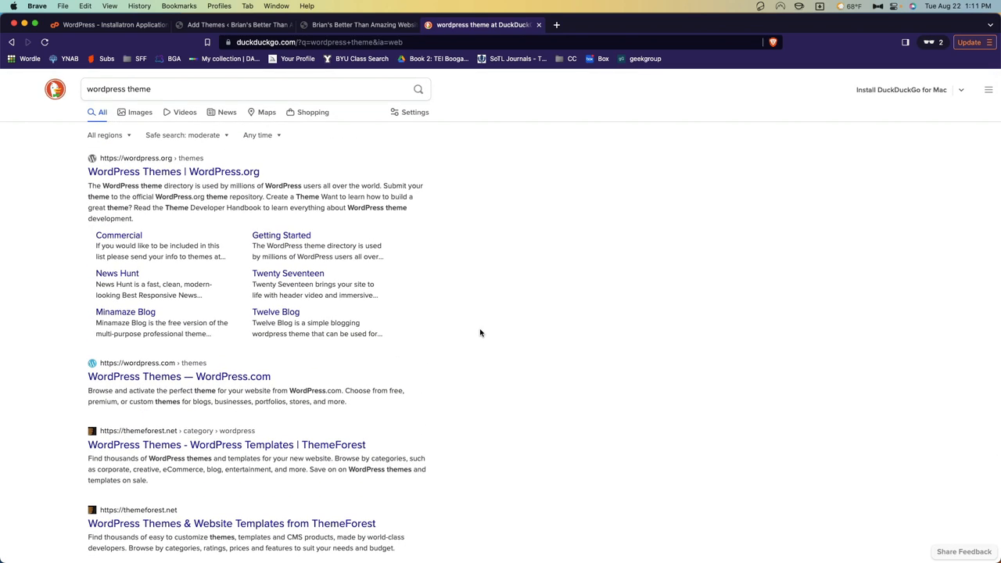
pyautogui.write('free')
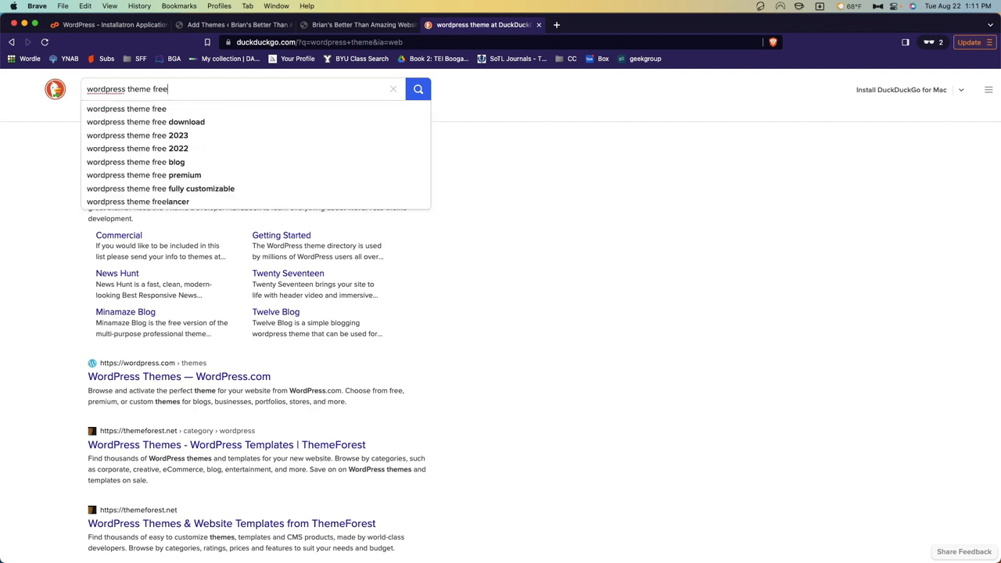
pyautogui.click(125, 109)
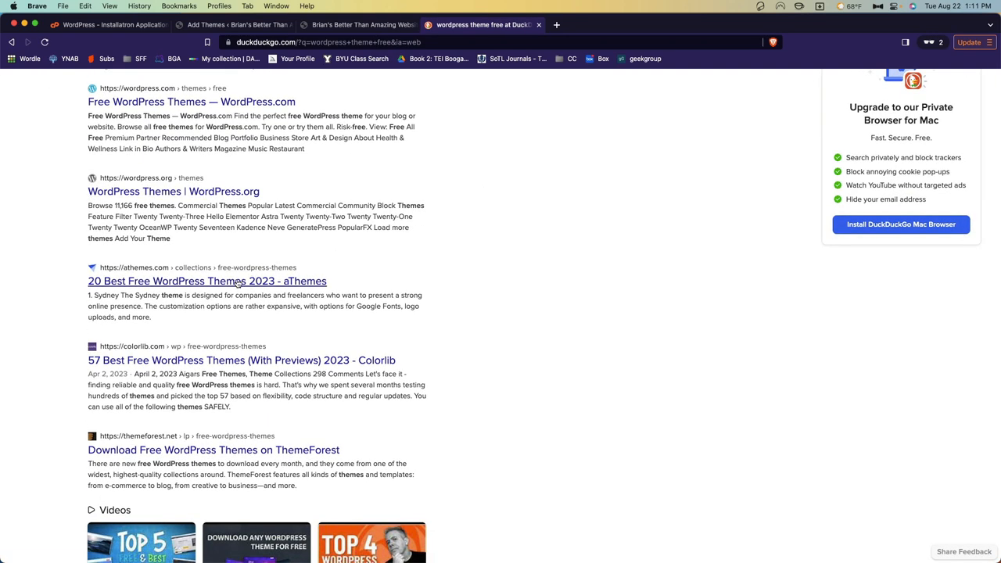
pyautogui.click(206, 282)
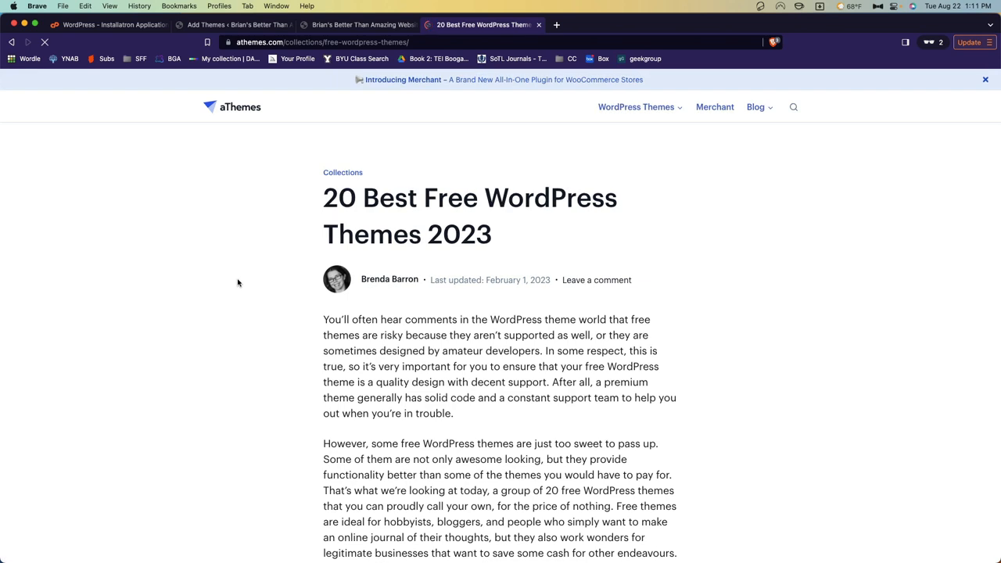
# Step: Find Neve in the aThemes list and open its WordPress.org theme page
pyautogui.scroll(-3)
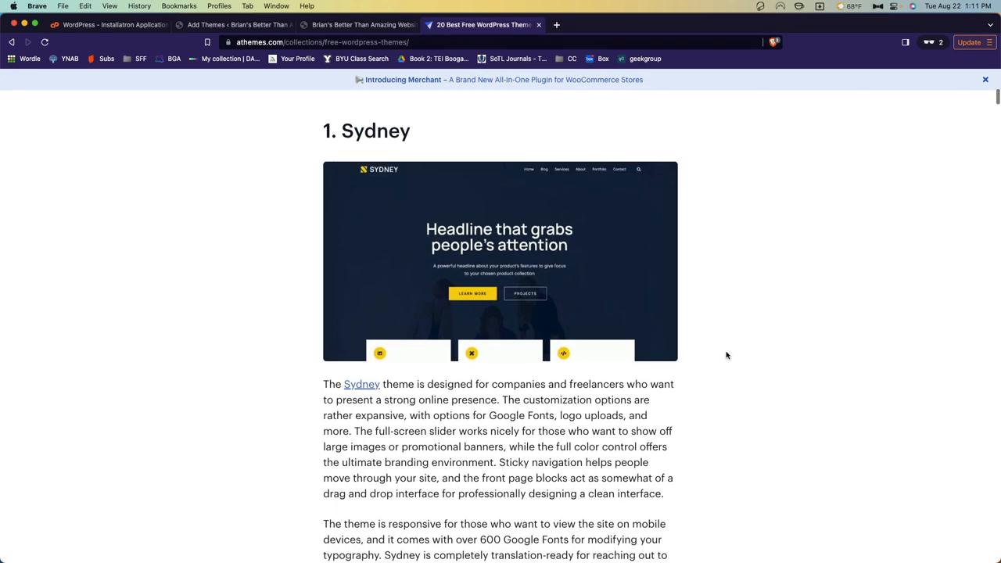
pyautogui.scroll(-3)
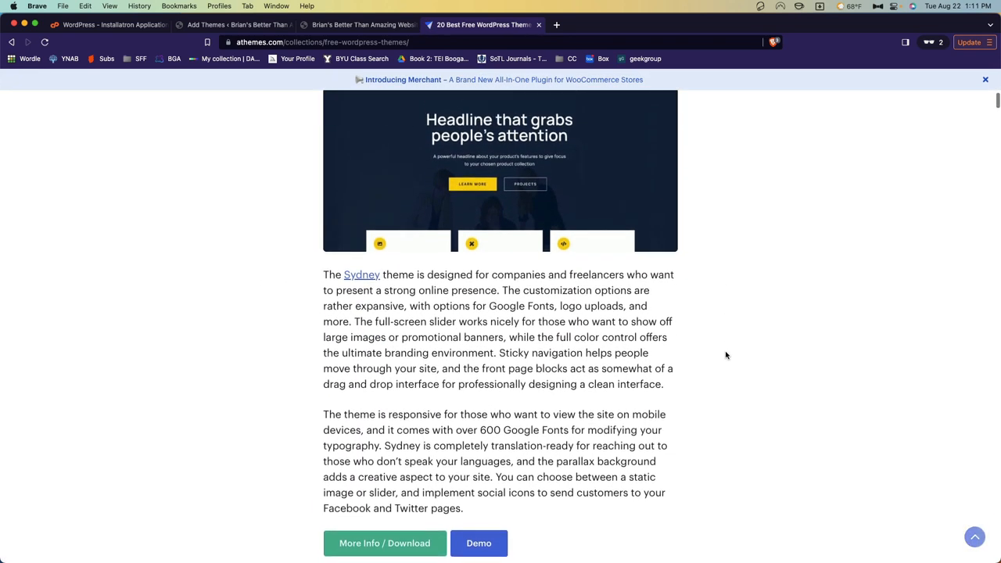
pyautogui.scroll(-3)
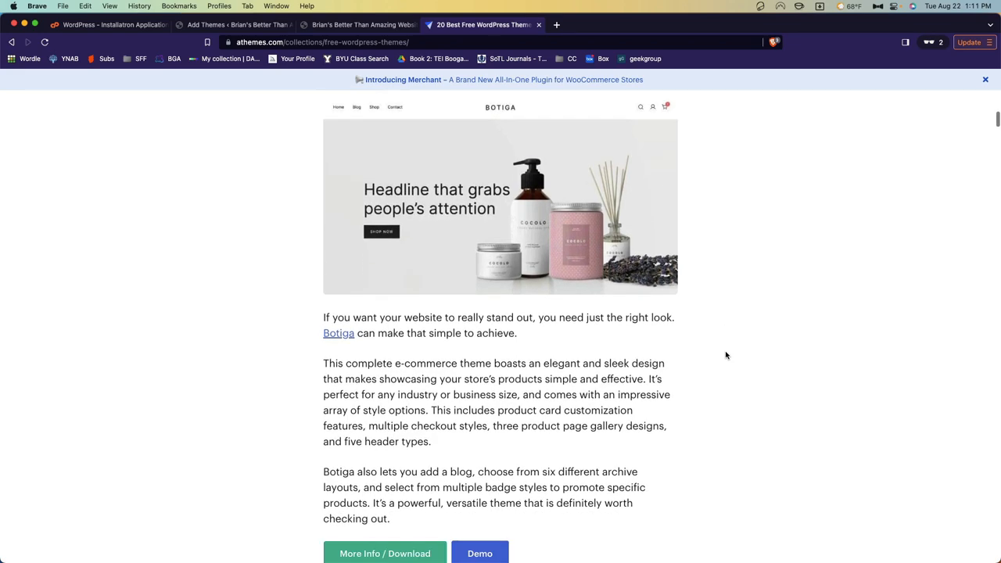
pyautogui.scroll(-3)
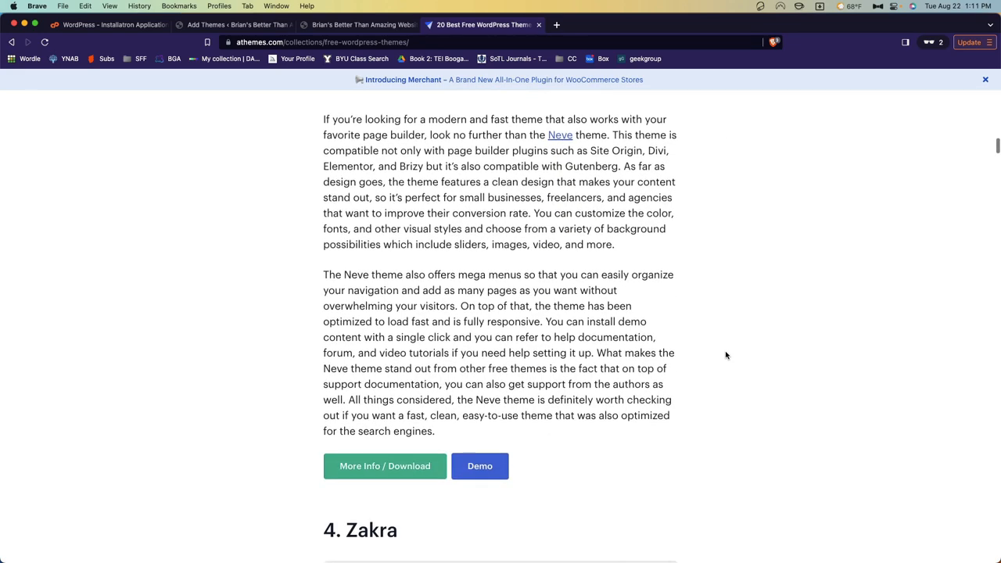
pyautogui.scroll(-3)
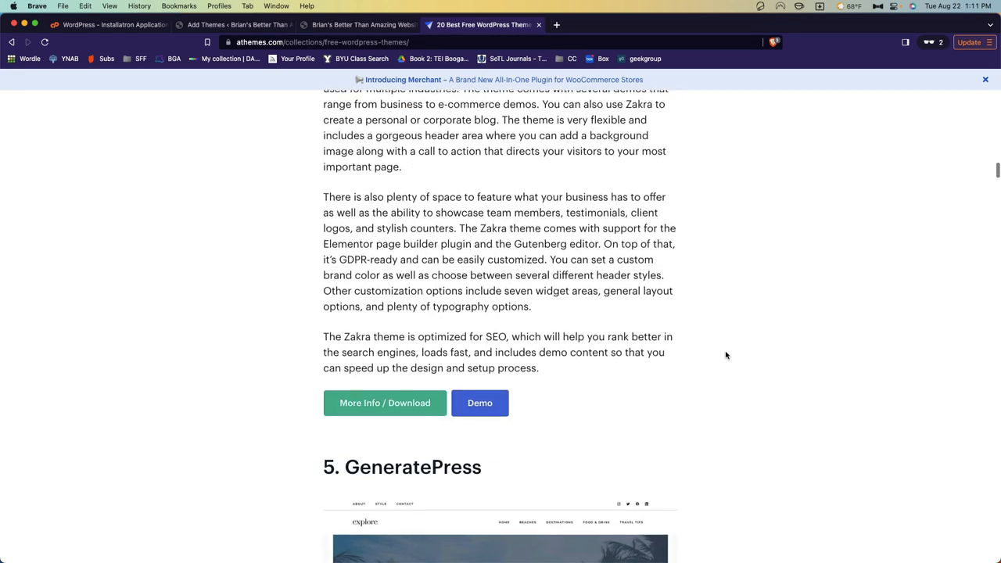
pyautogui.scroll(-3)
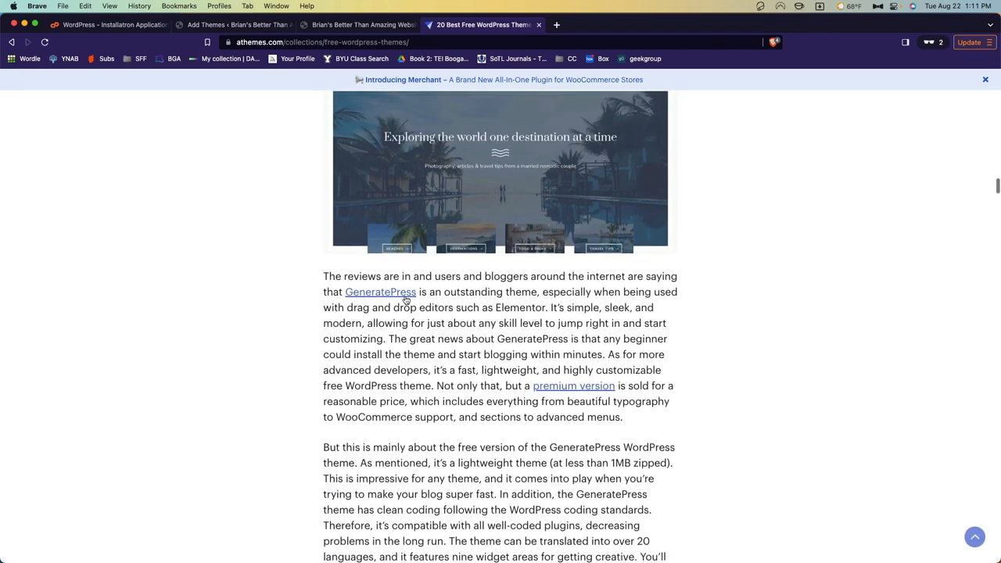
pyautogui.scroll(-3)
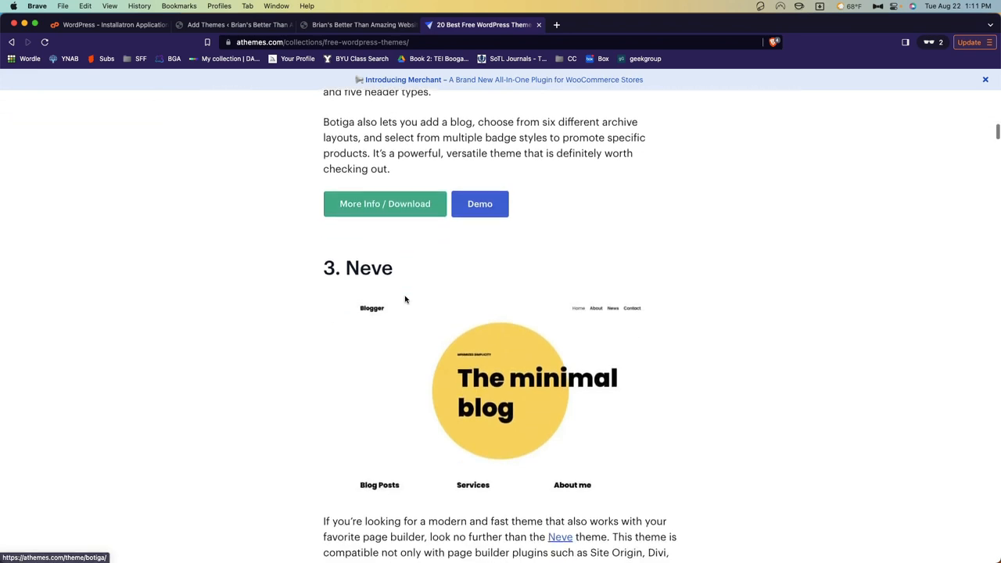
pyautogui.scroll(-3)
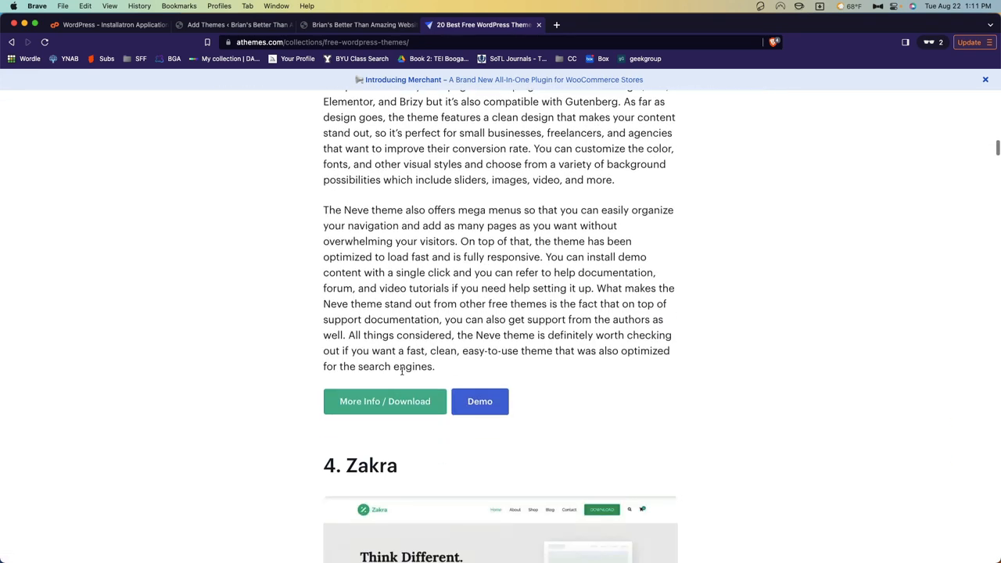
pyautogui.click(385, 401)
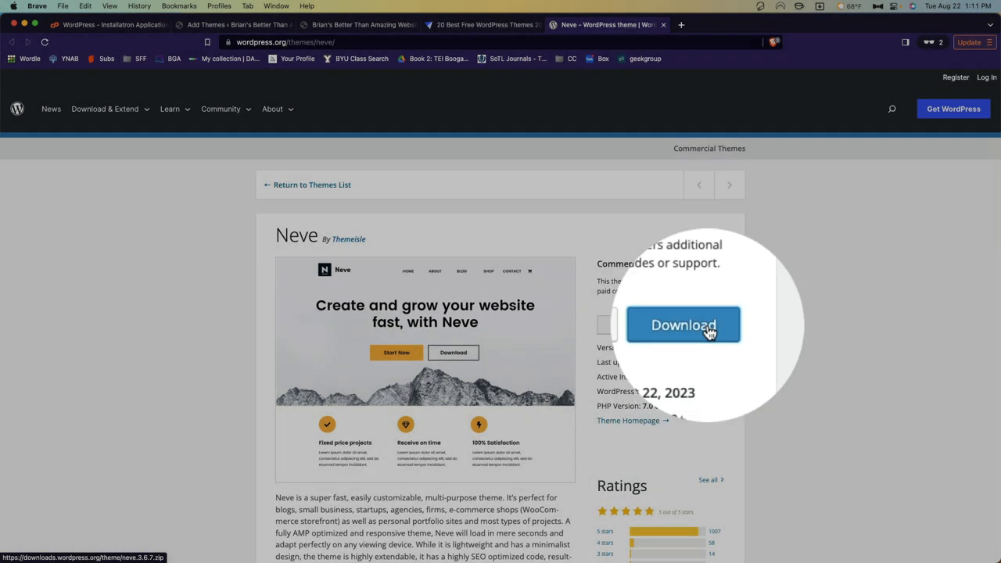
# Step: Download neve.3.6.7.zip and return to the WordPress Add Themes tab
pyautogui.click(682, 324)
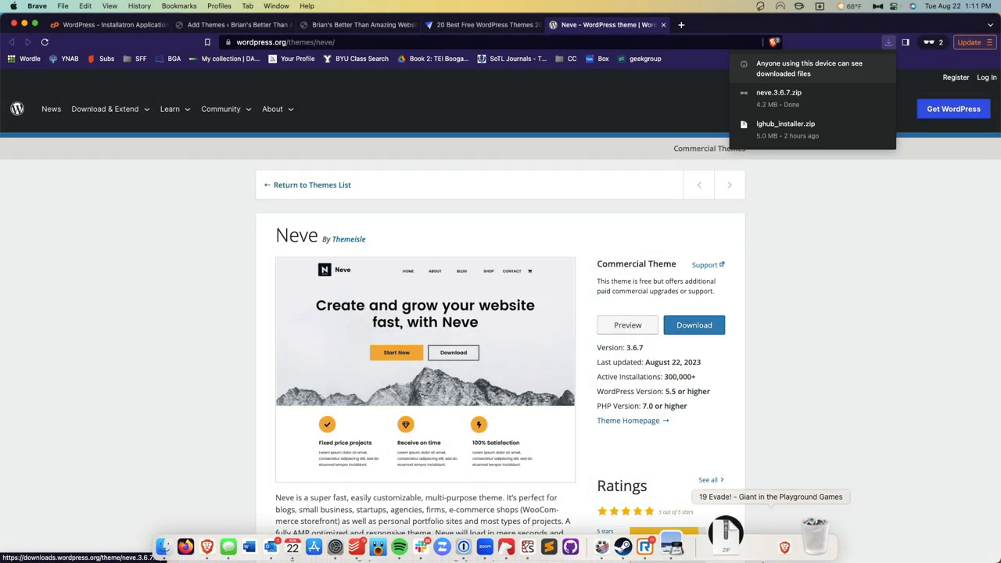
pyautogui.click(691, 335)
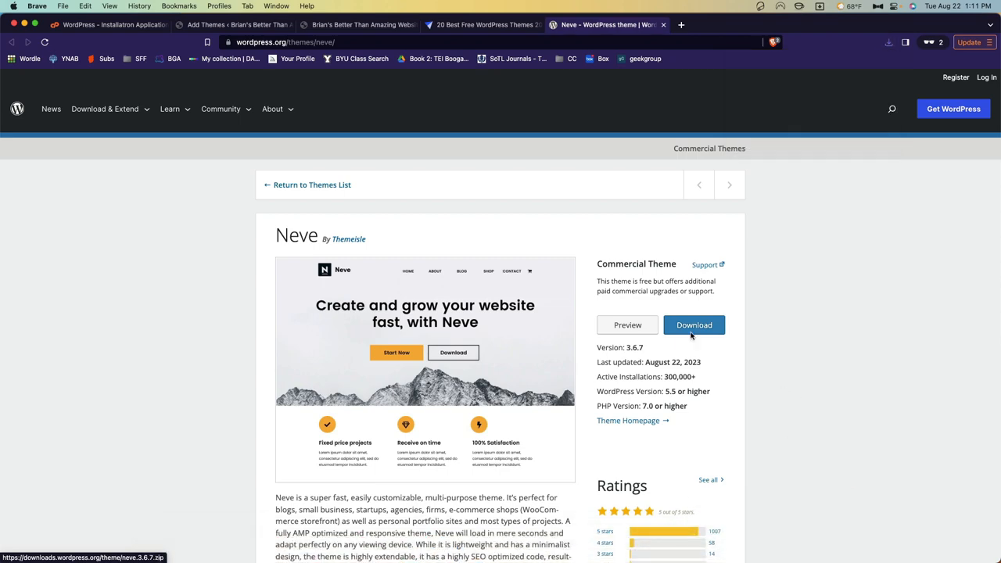
pyautogui.click(235, 25)
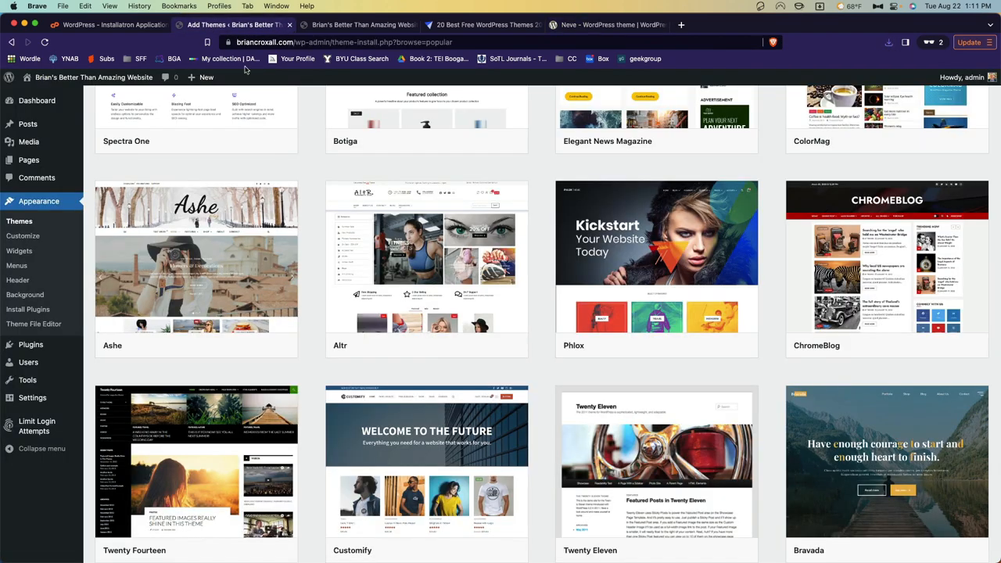
# Step: Reach the Upload Theme form via Appearance > Themes > Add New
pyautogui.click(19, 220)
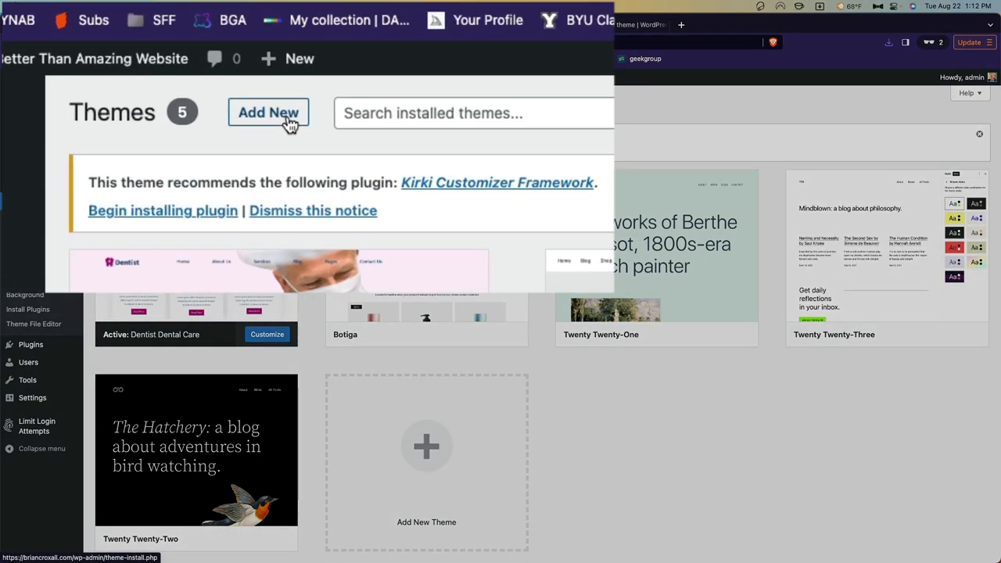
pyautogui.click(269, 112)
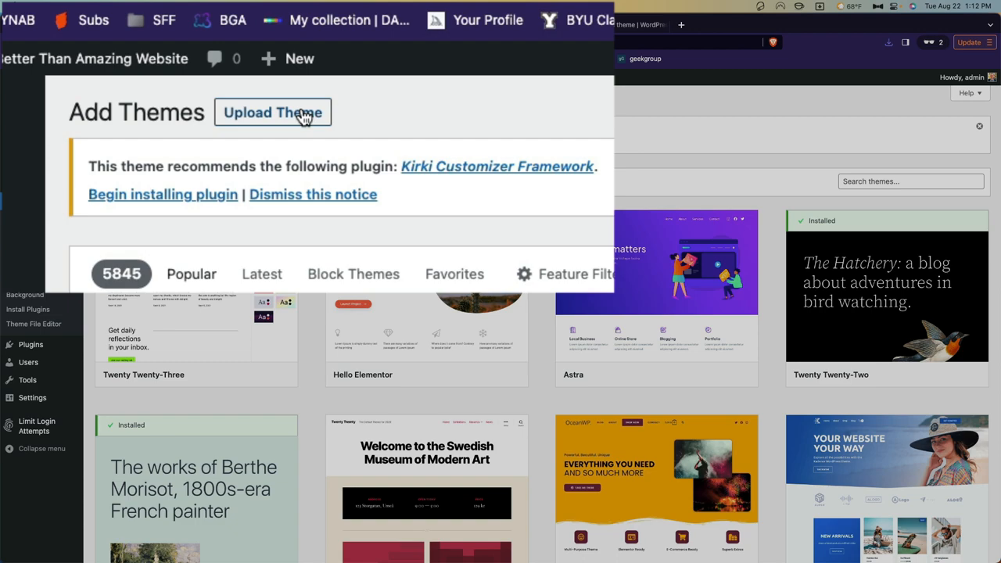
pyautogui.click(272, 112)
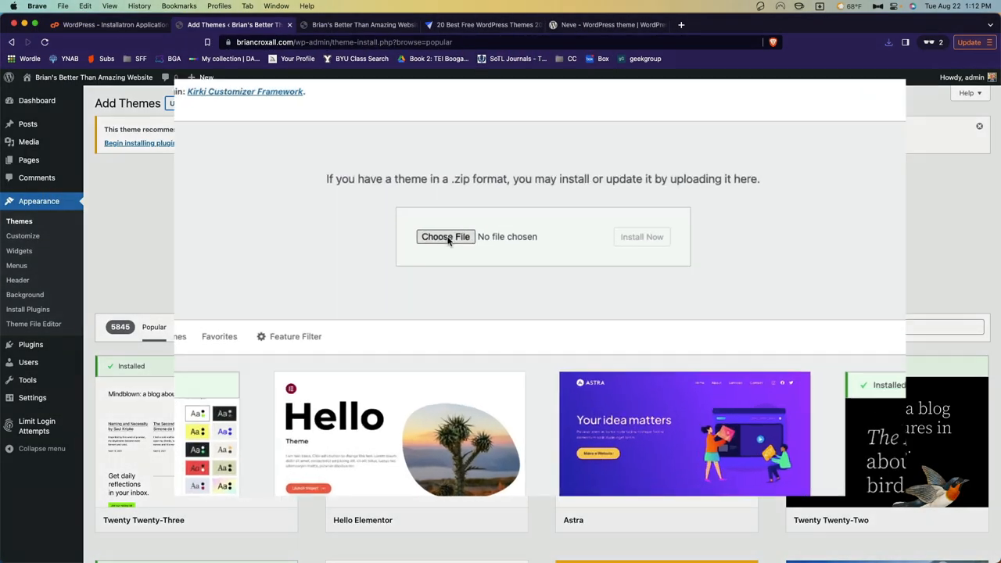
pyautogui.click(444, 236)
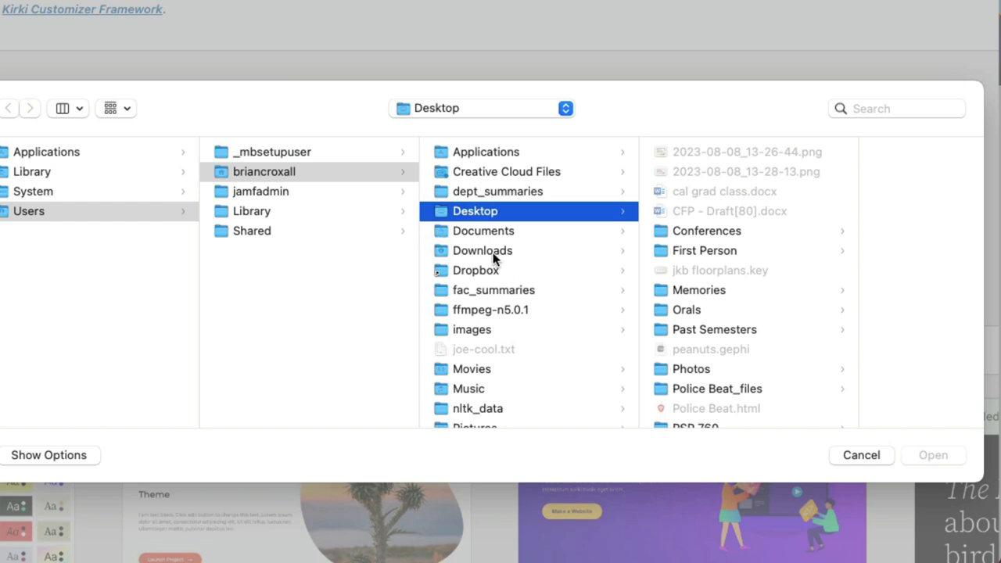
# Step: Select neve.3.6.7.zip from Downloads and install the uploaded theme
pyautogui.click(482, 250)
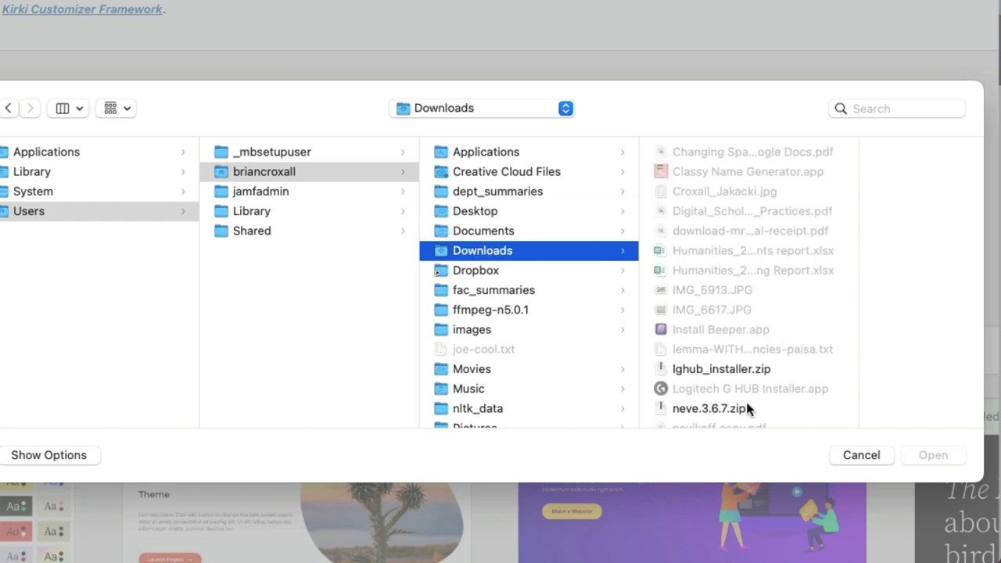
pyautogui.click(708, 408)
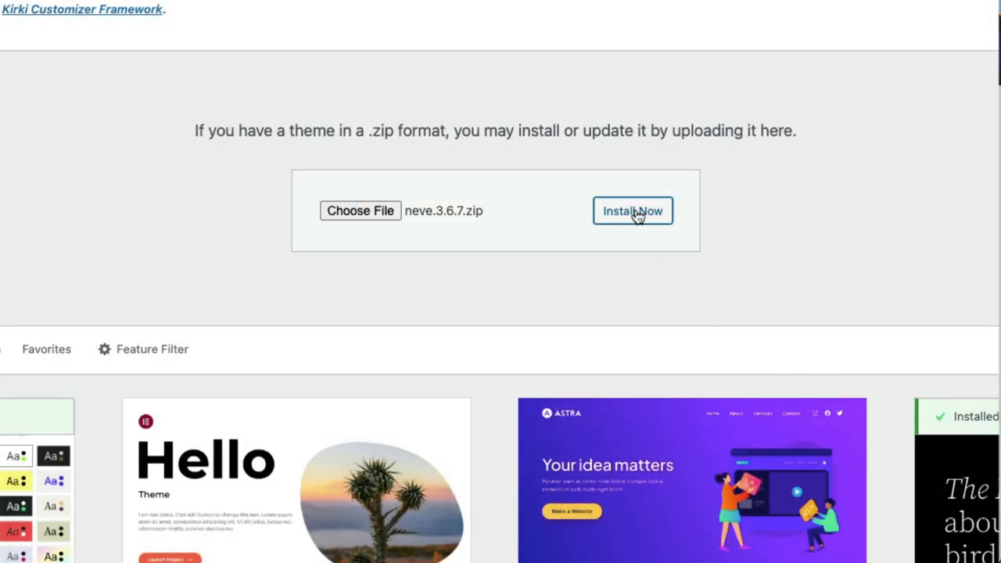
pyautogui.click(631, 209)
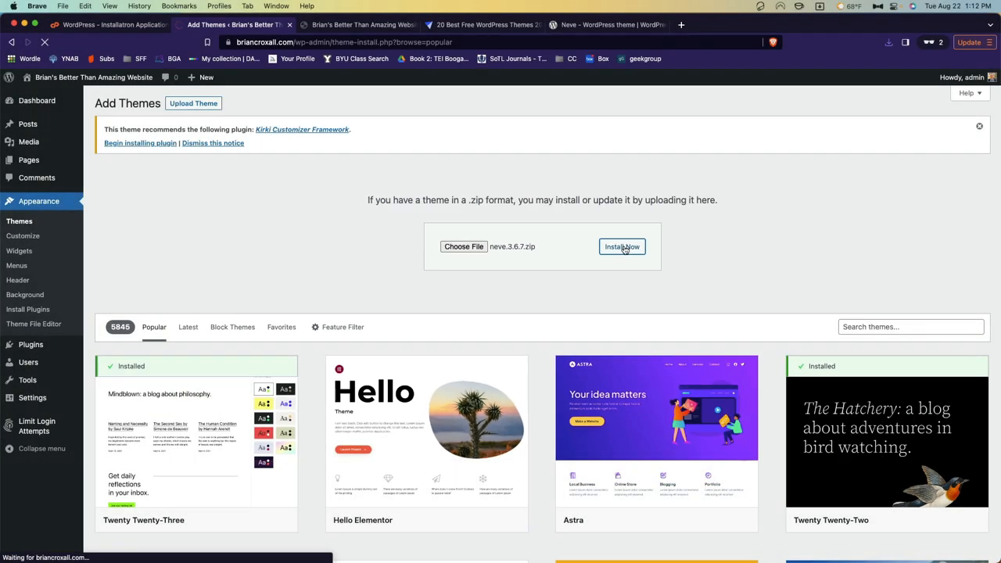
pyautogui.click(623, 247)
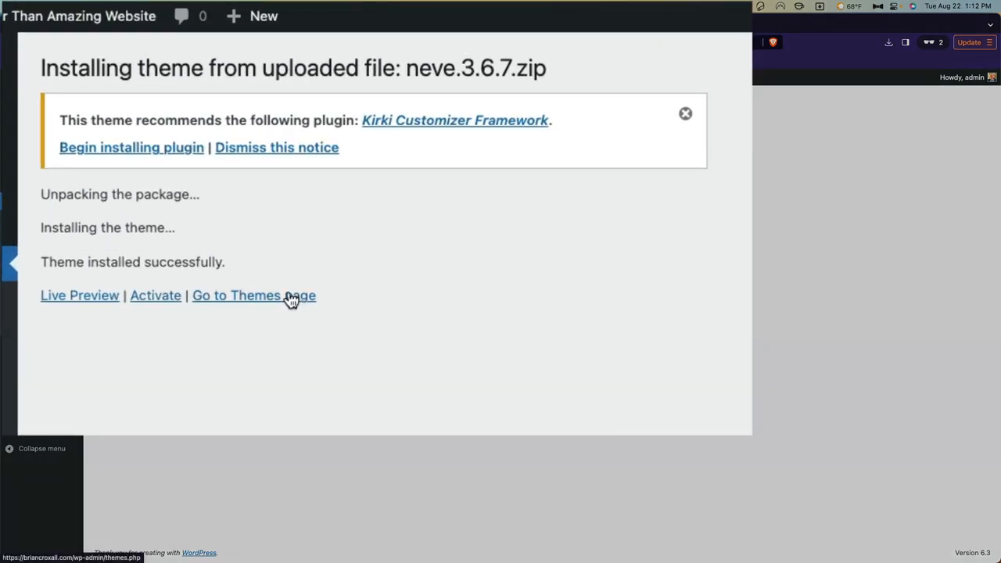
pyautogui.moveTo(488, 159)
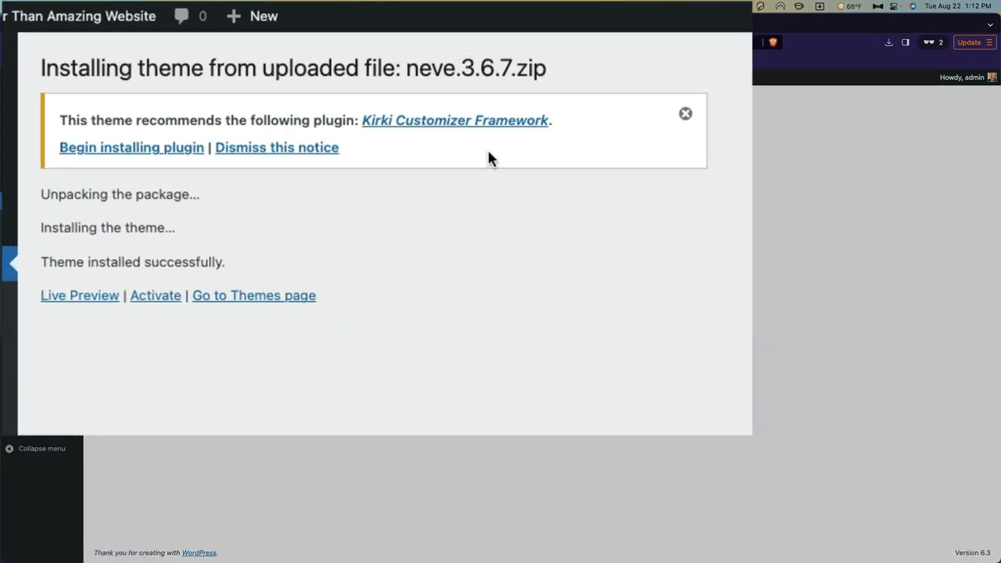
pyautogui.moveTo(485, 150)
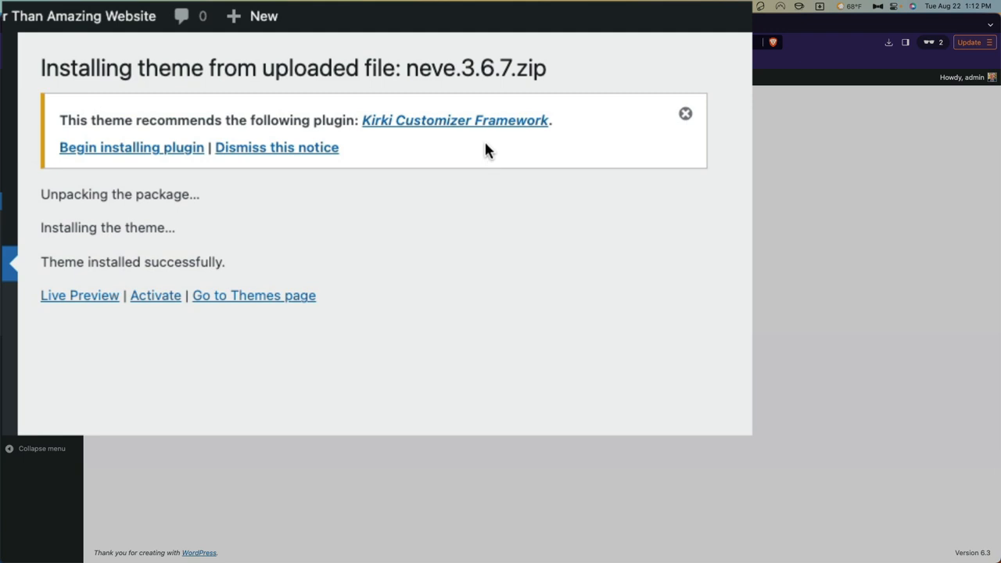
pyautogui.moveTo(510, 219)
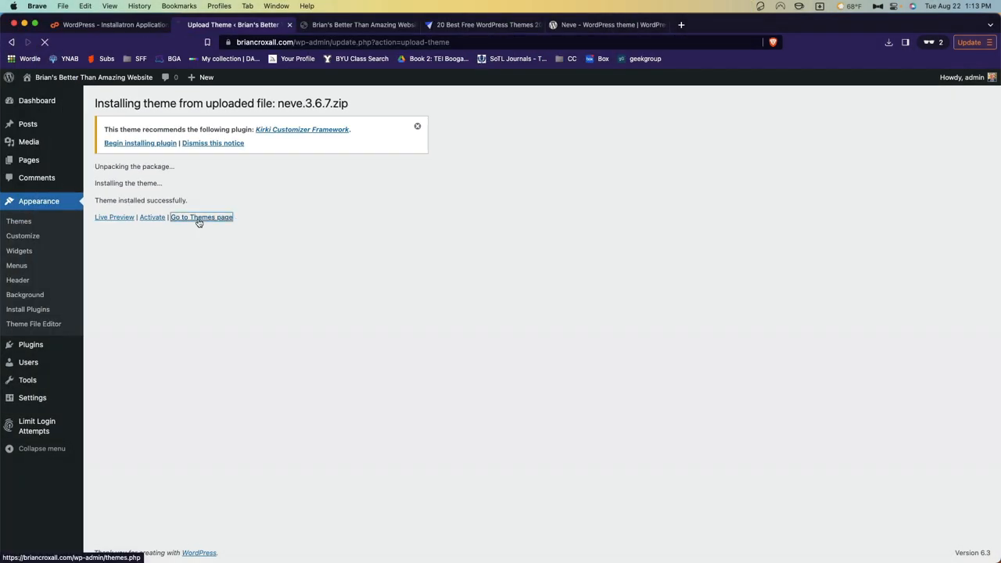
# Step: Go to the Themes page where Neve now appears among installed themes
pyautogui.click(201, 216)
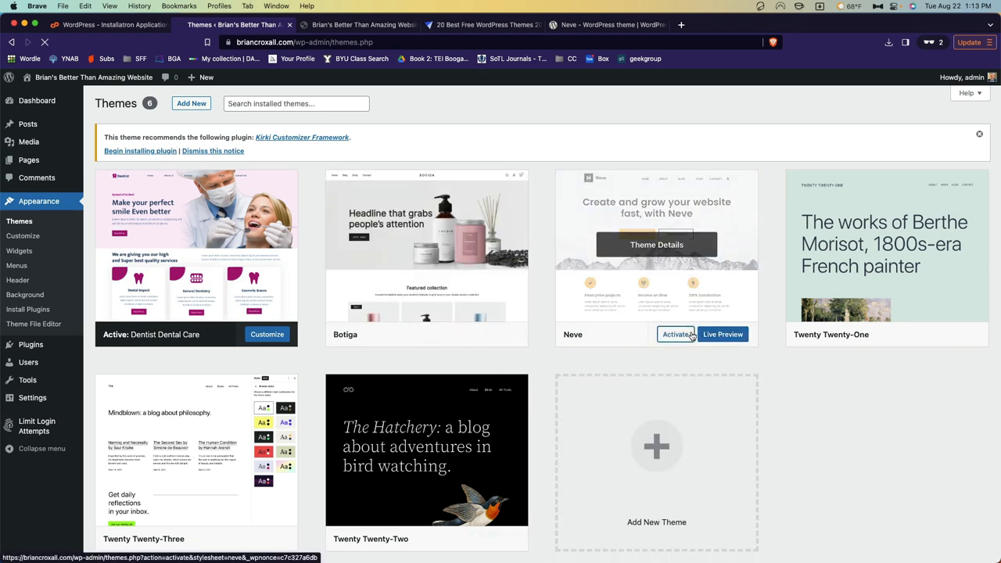
# Step: Activate Neve so it becomes the site's active theme
pyautogui.click(676, 335)
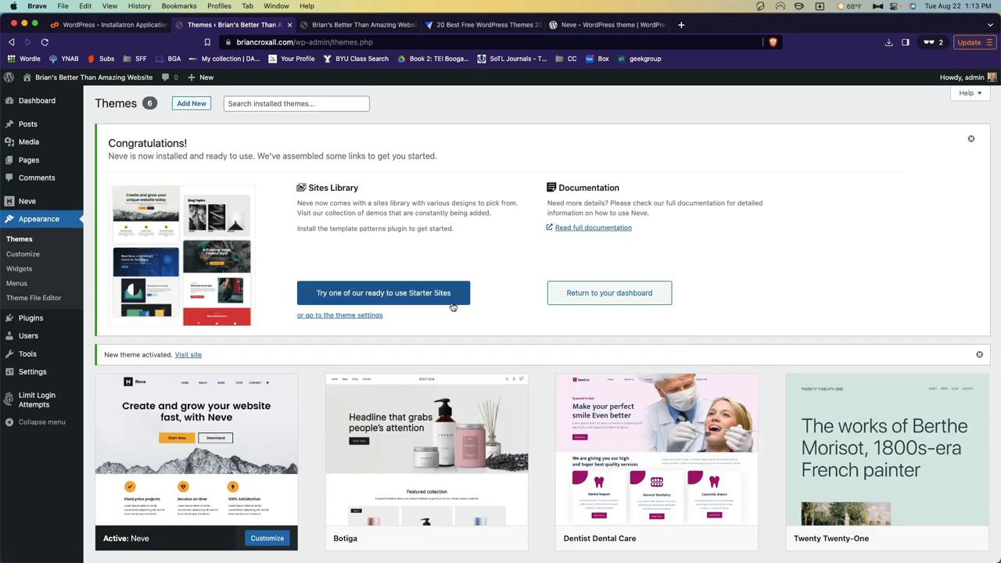
pyautogui.click(359, 25)
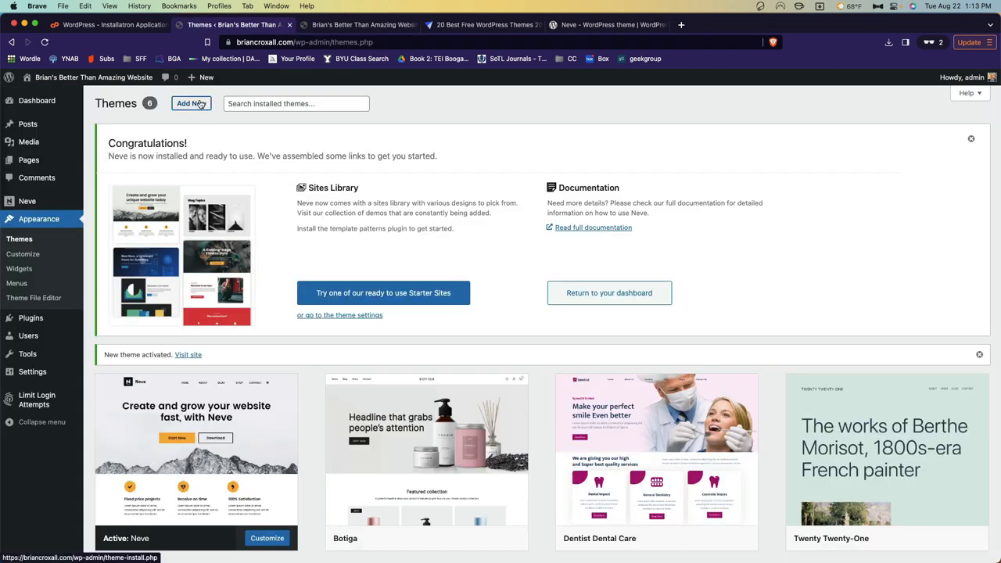
# Step: Reopen Add Themes showing Neve activated, then switch back to the aThemes article tab
pyautogui.click(190, 103)
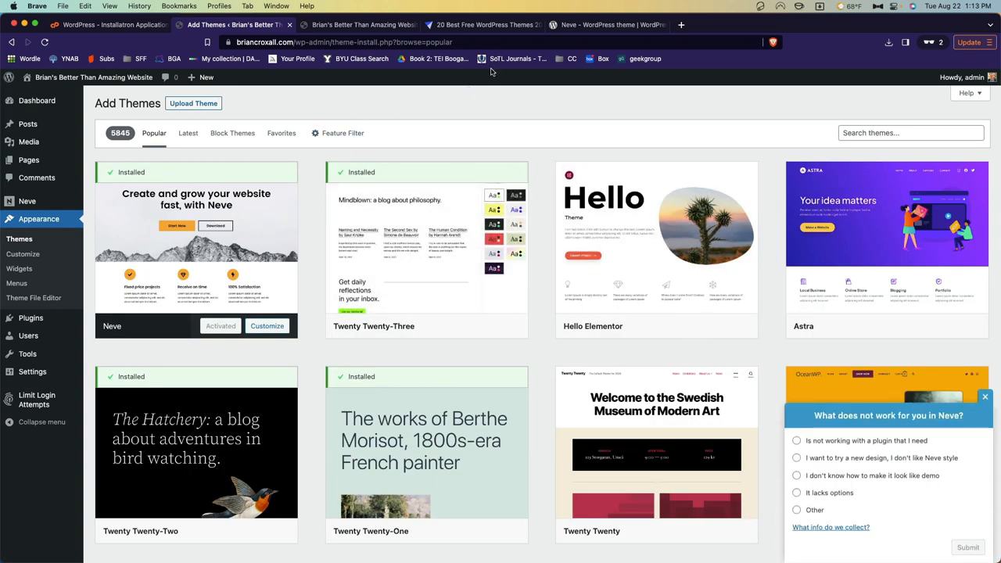
pyautogui.click(610, 25)
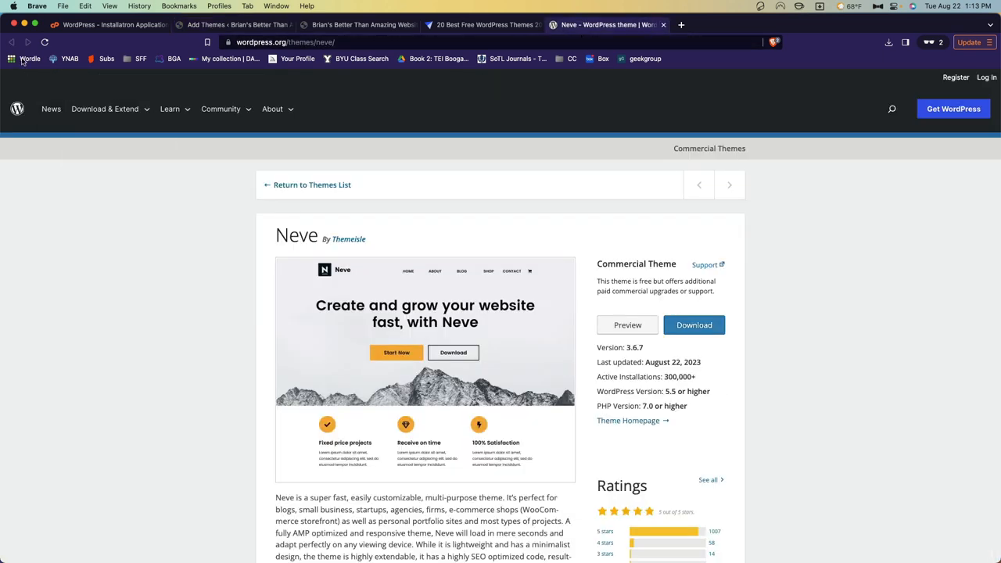
pyautogui.click(482, 25)
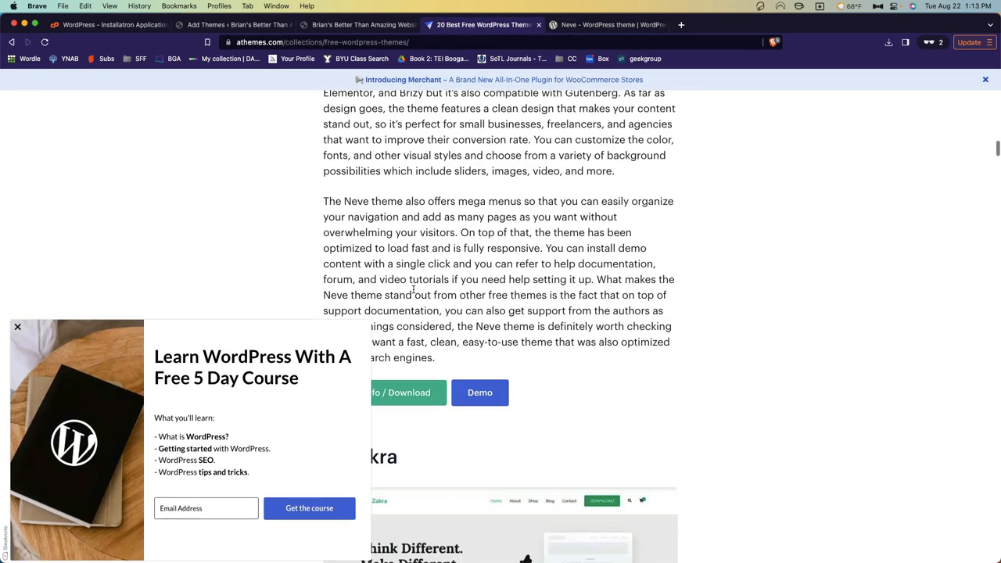